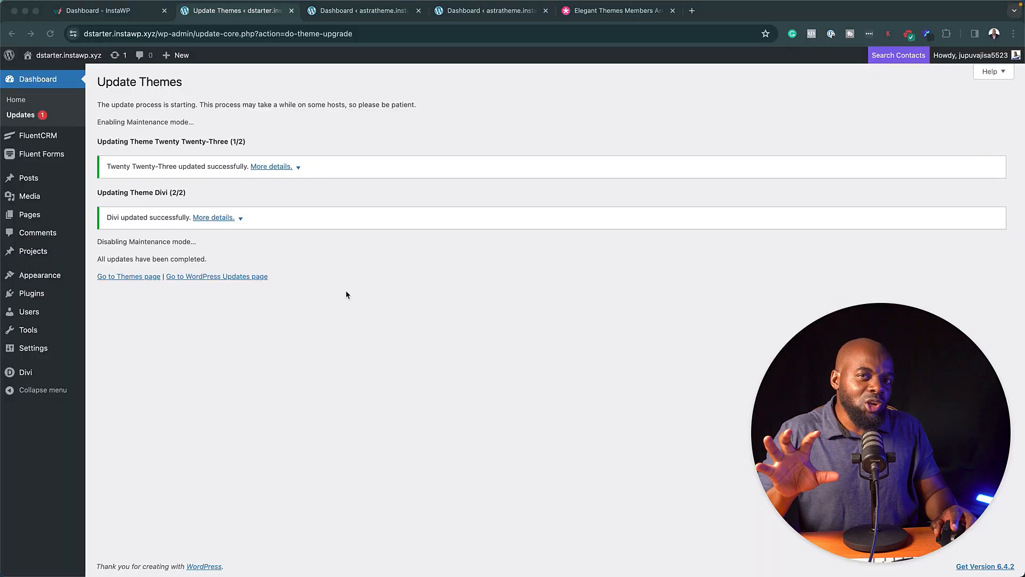
pyautogui.moveTo(353, 320)
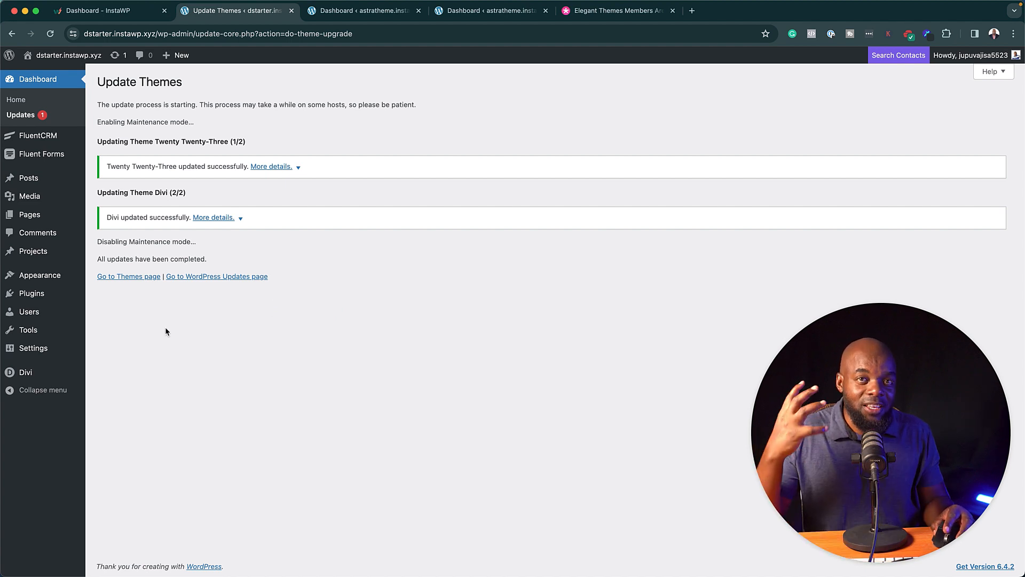
pyautogui.moveTo(39, 274)
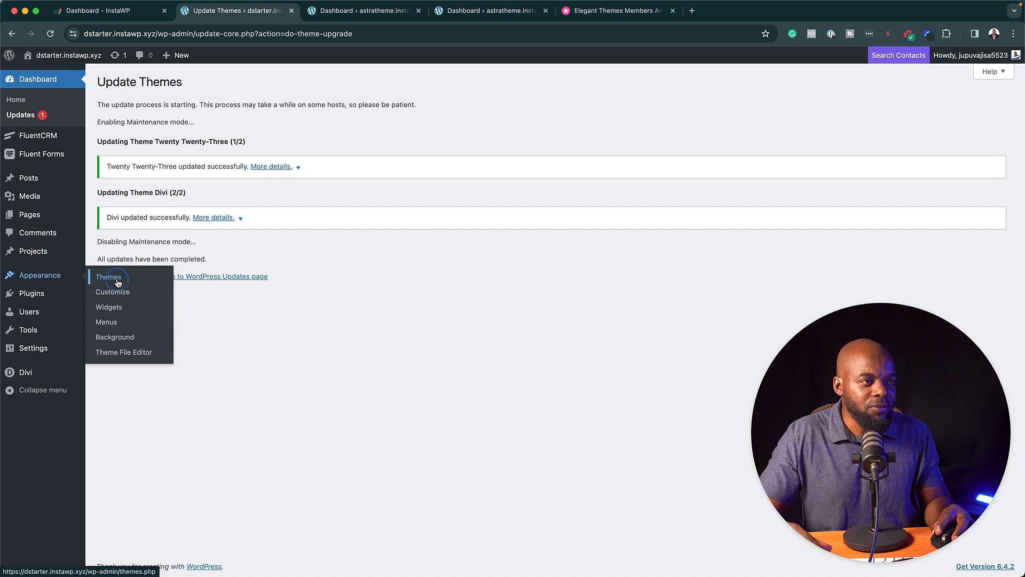
# Go to Appearance > Themes to see the installed themes with Divi active
pyautogui.click(112, 292)
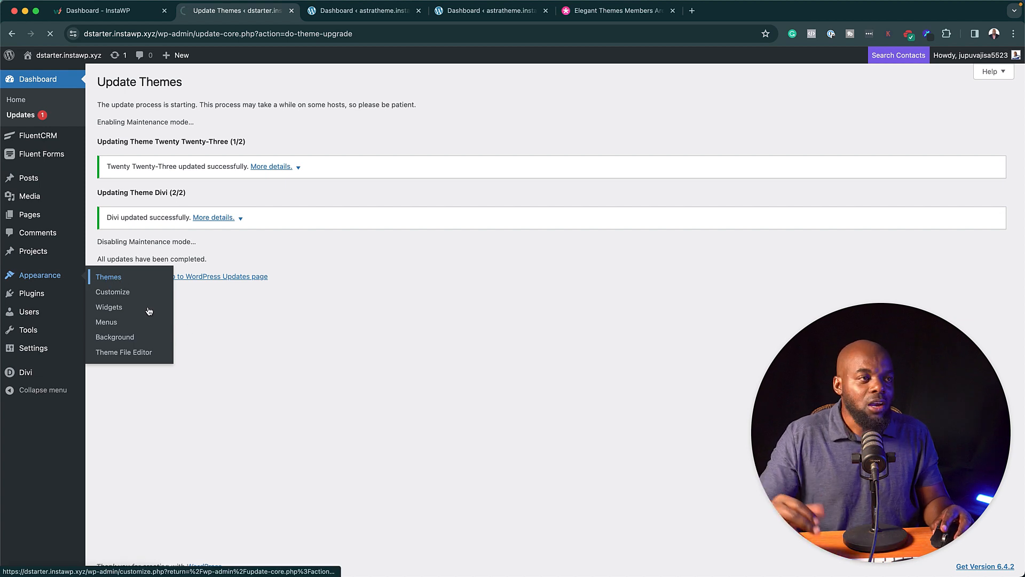
pyautogui.click(108, 277)
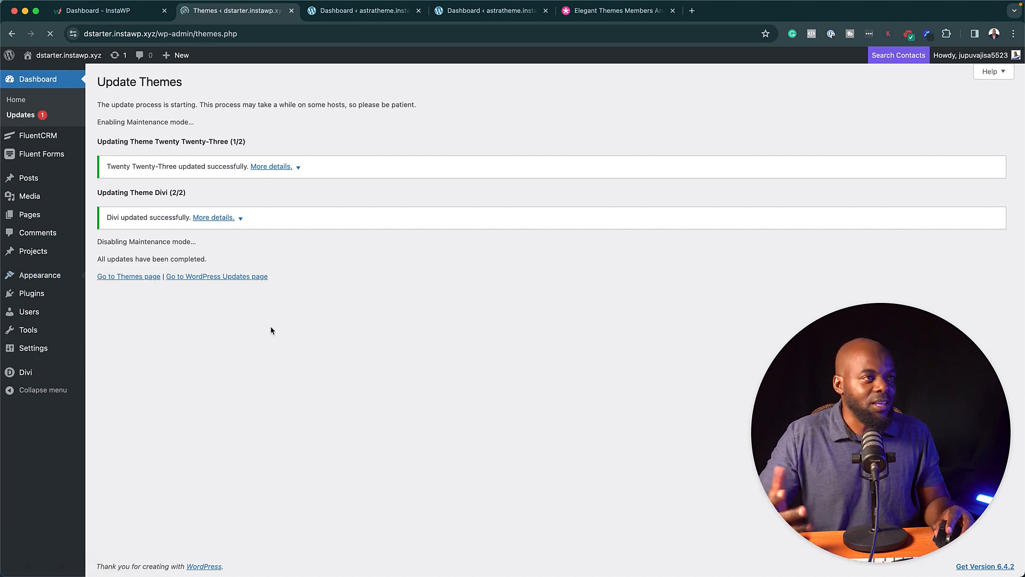
pyautogui.click(128, 275)
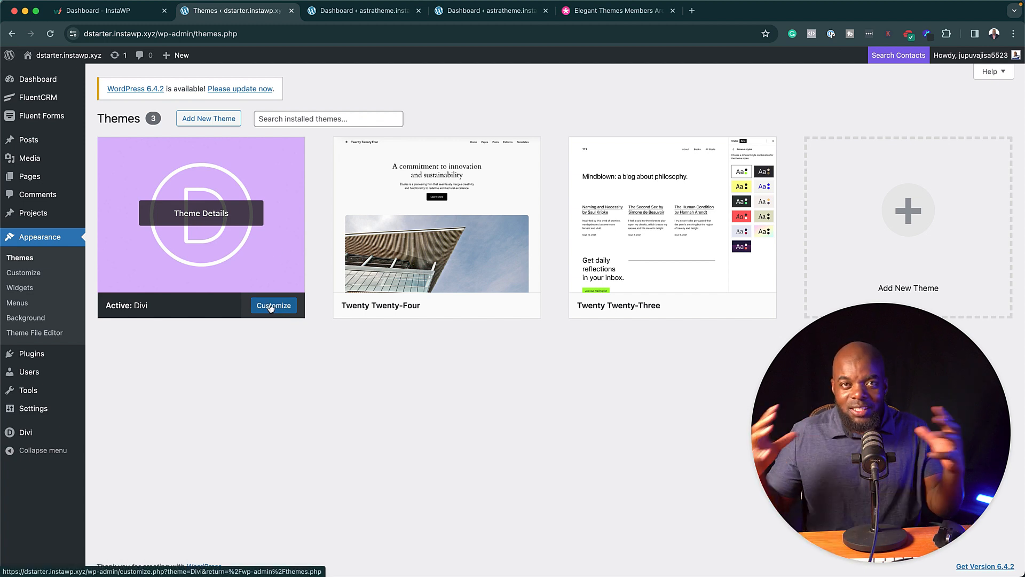
# Launch the Customizer for the active Divi theme
pyautogui.click(273, 305)
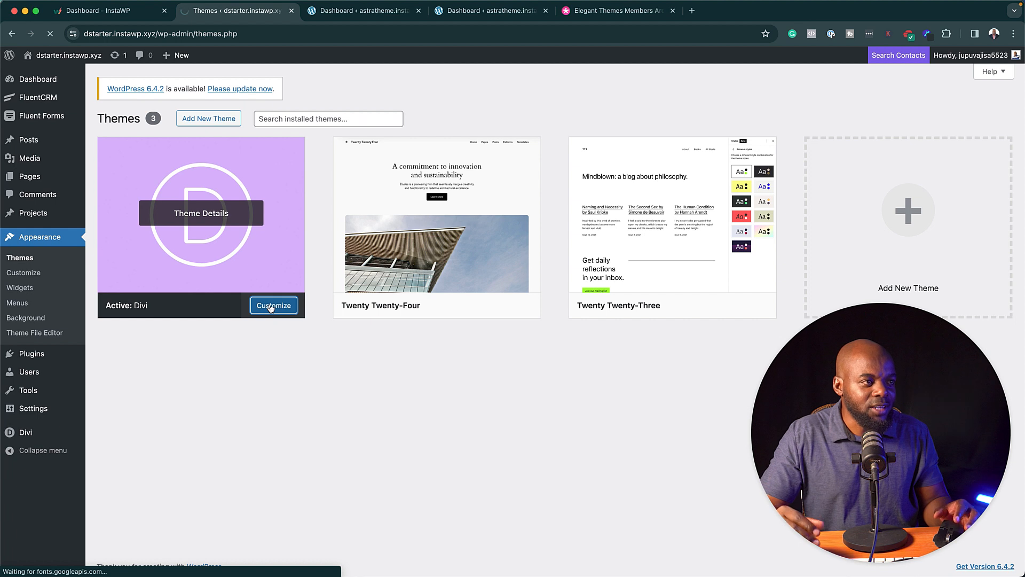
pyautogui.click(273, 305)
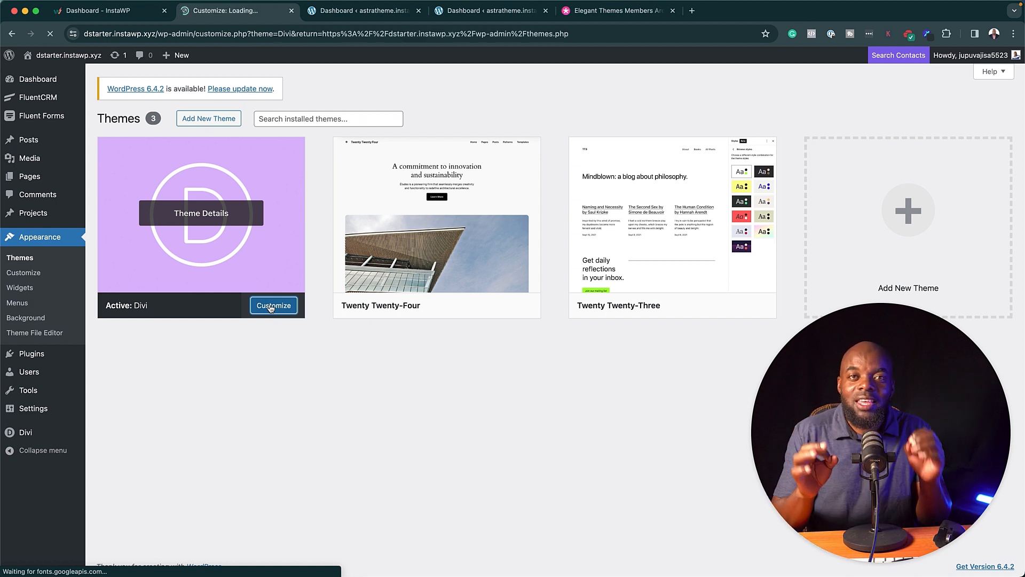
pyautogui.click(272, 306)
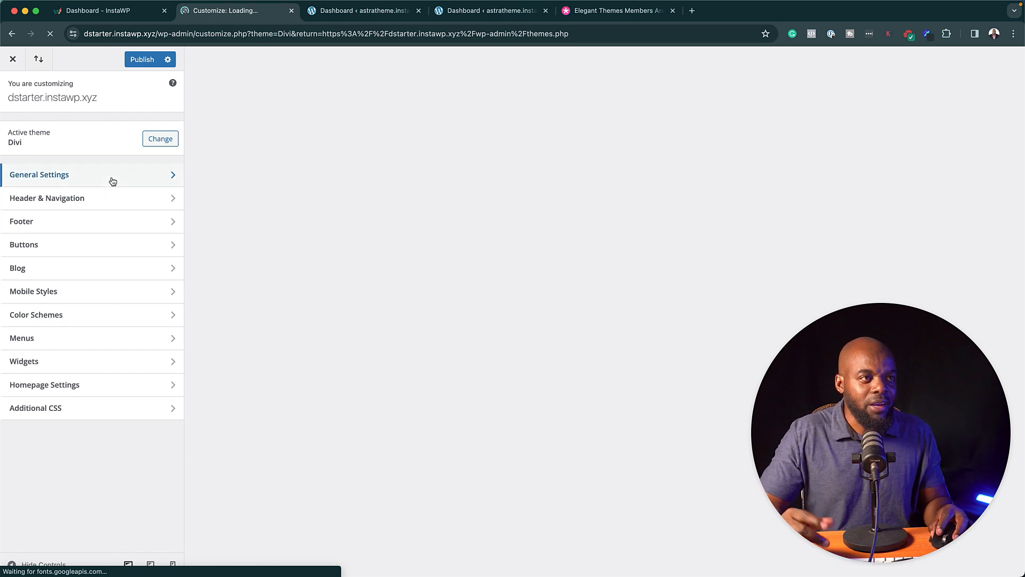
# Review Divi's General Settings > Layout Settings, then bring up the Typography settings
pyautogui.click(40, 174)
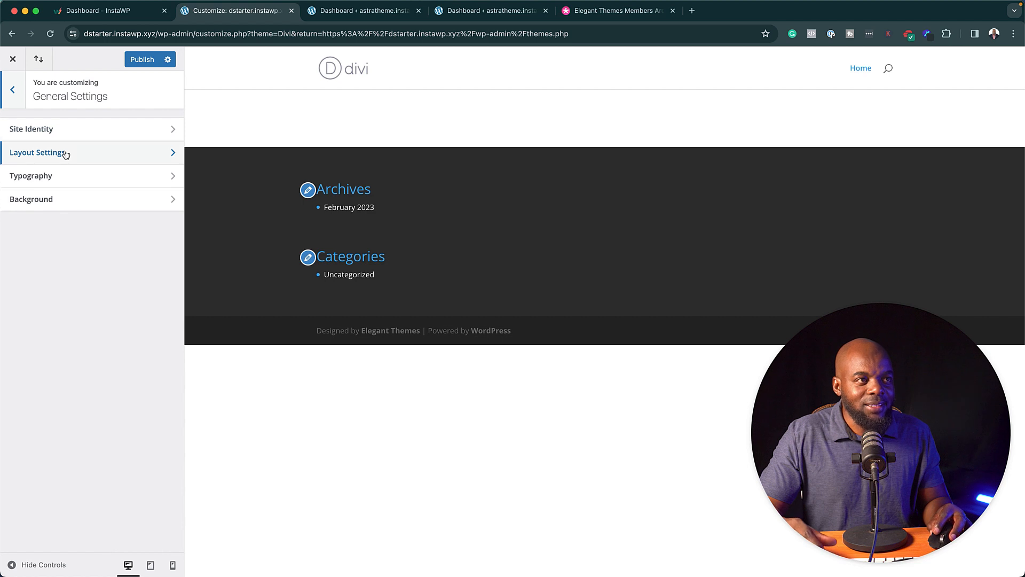
pyautogui.click(40, 153)
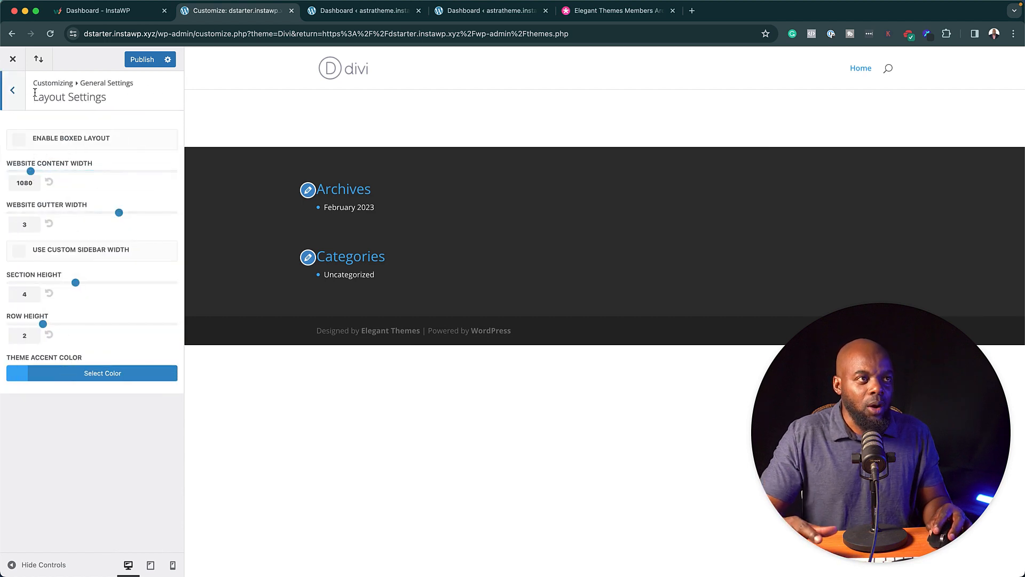
pyautogui.moveTo(109, 429)
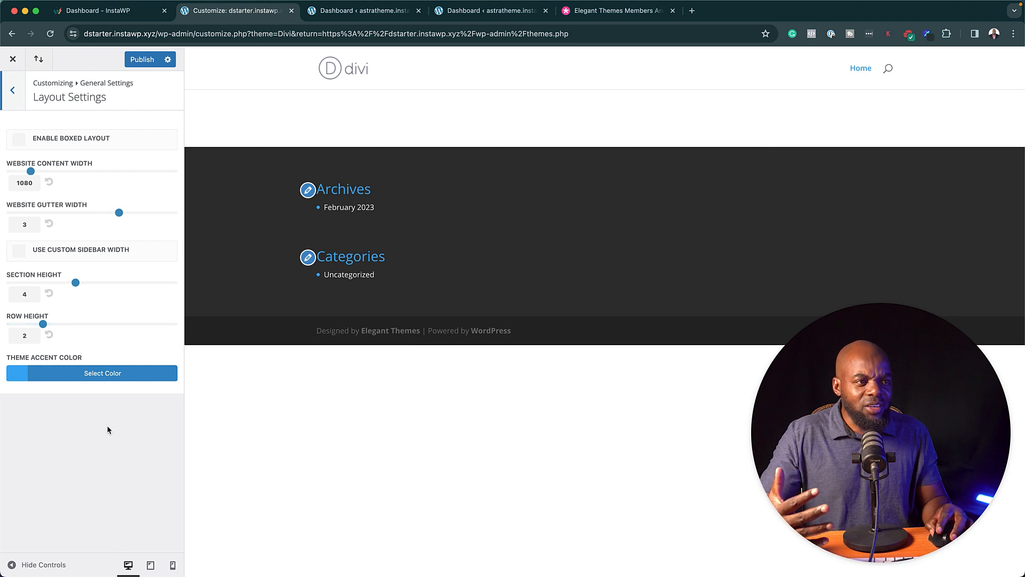
pyautogui.moveTo(45, 392)
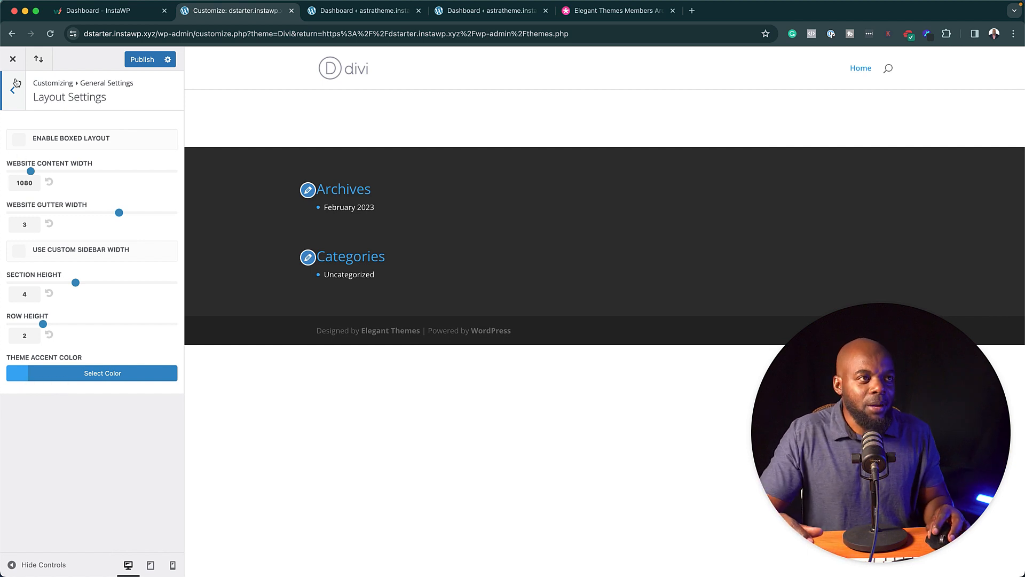
pyautogui.click(12, 89)
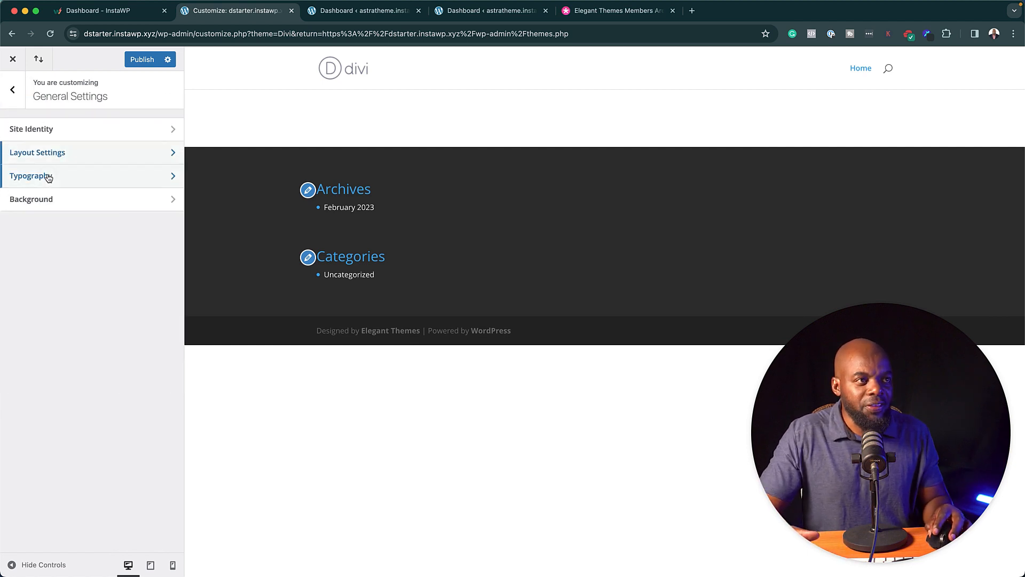
pyautogui.click(31, 176)
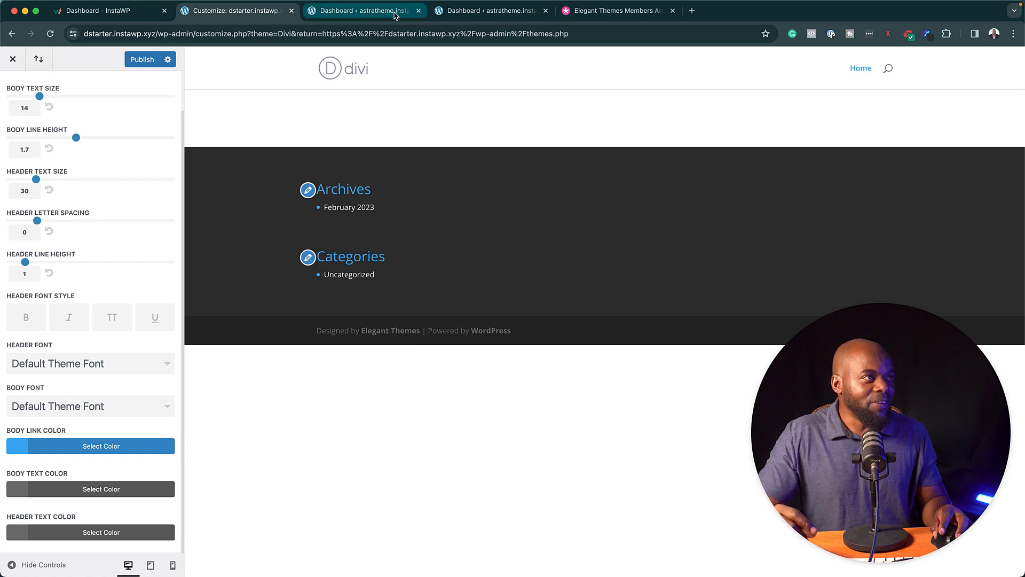
# Switch to the Astra site, show its Welcome dashboard and start customizing the Header Builder
pyautogui.click(362, 11)
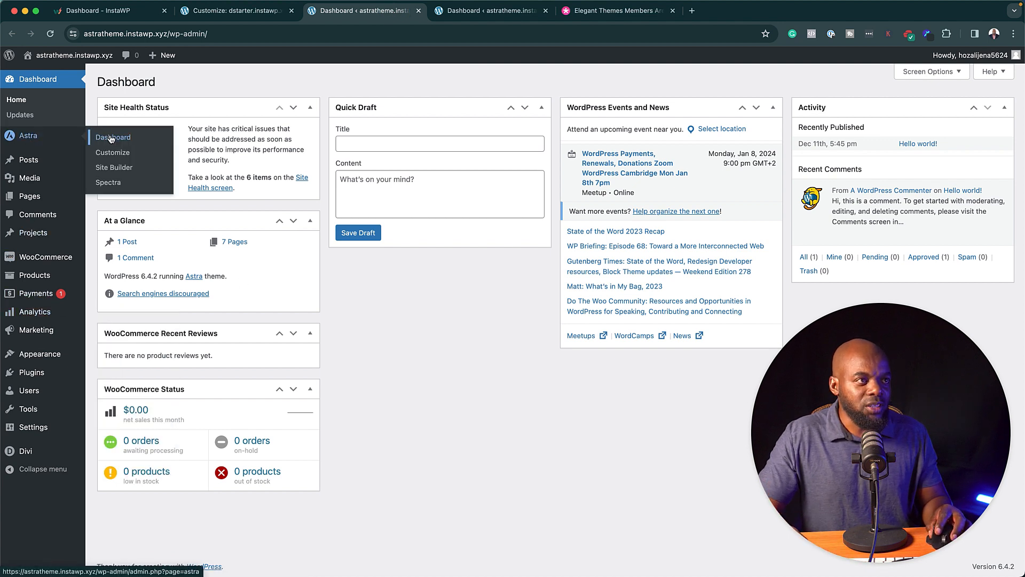
pyautogui.click(114, 137)
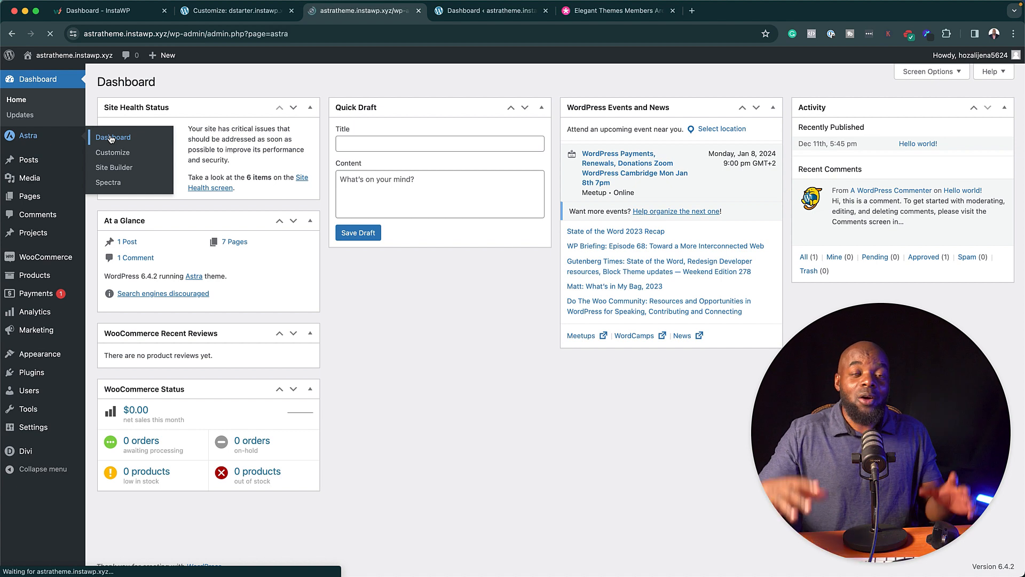
pyautogui.click(112, 137)
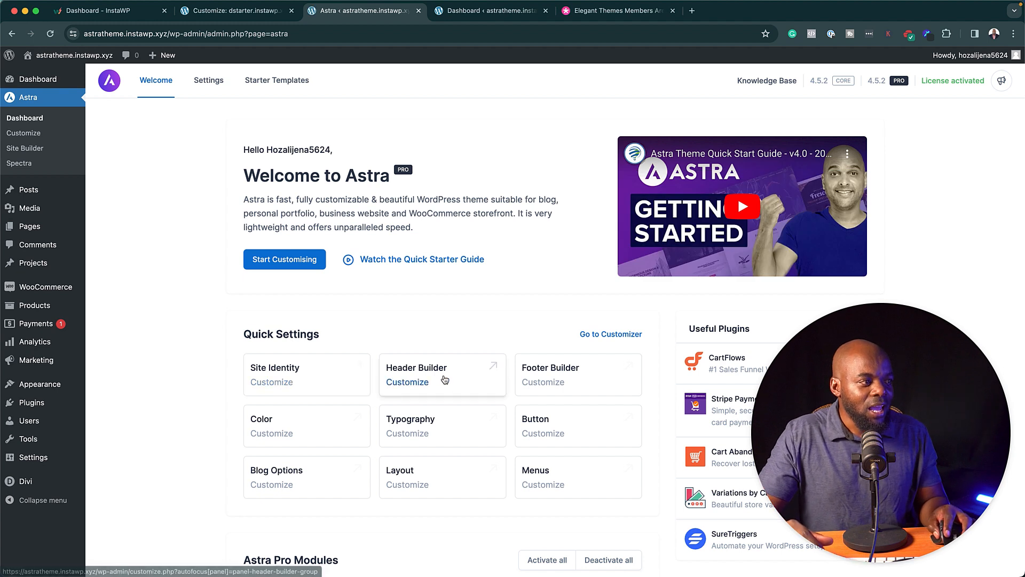
pyautogui.click(407, 382)
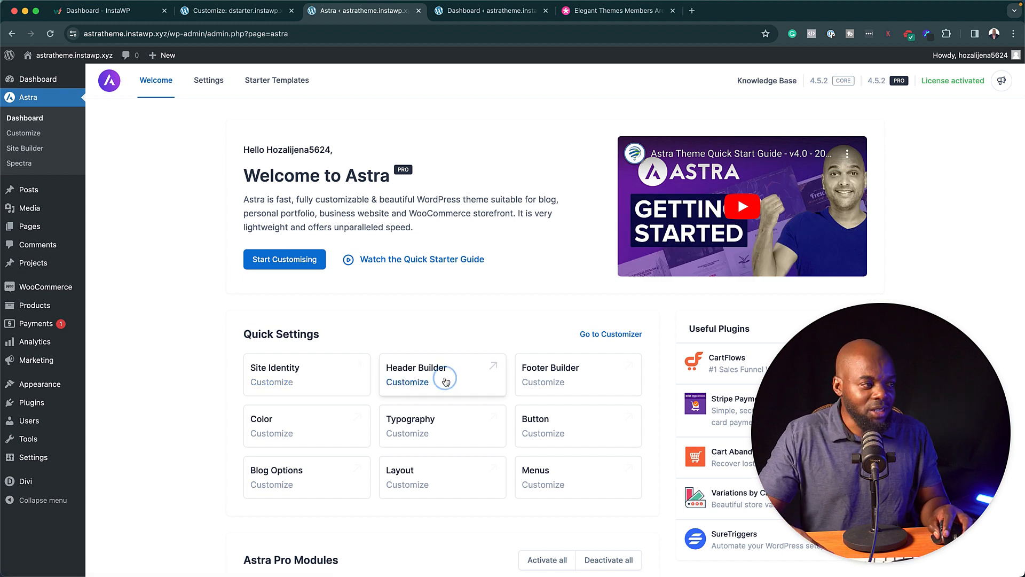
# In the Header Builder, review the Primary Header's Design padding values
pyautogui.click(407, 382)
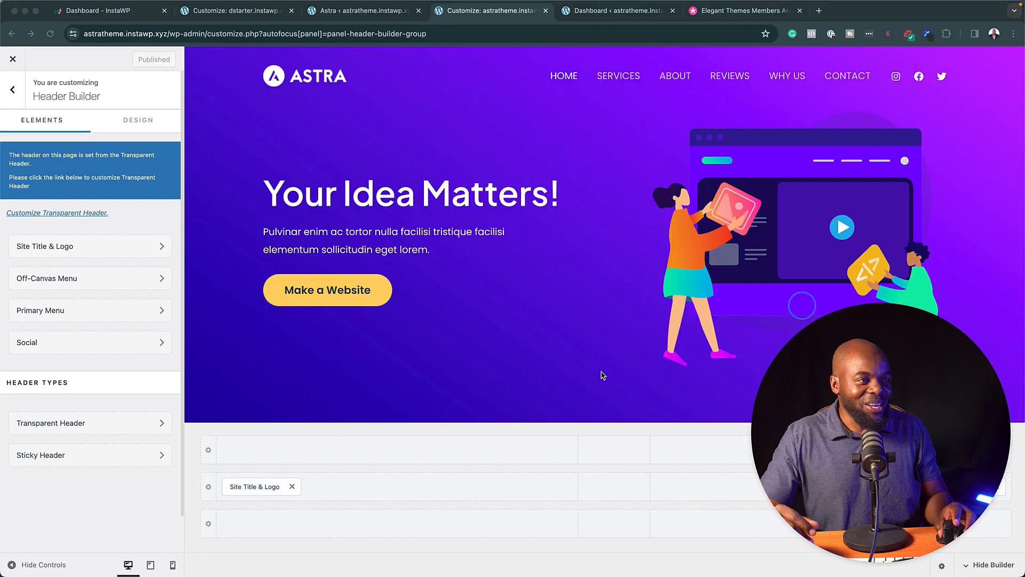
pyautogui.moveTo(409, 510)
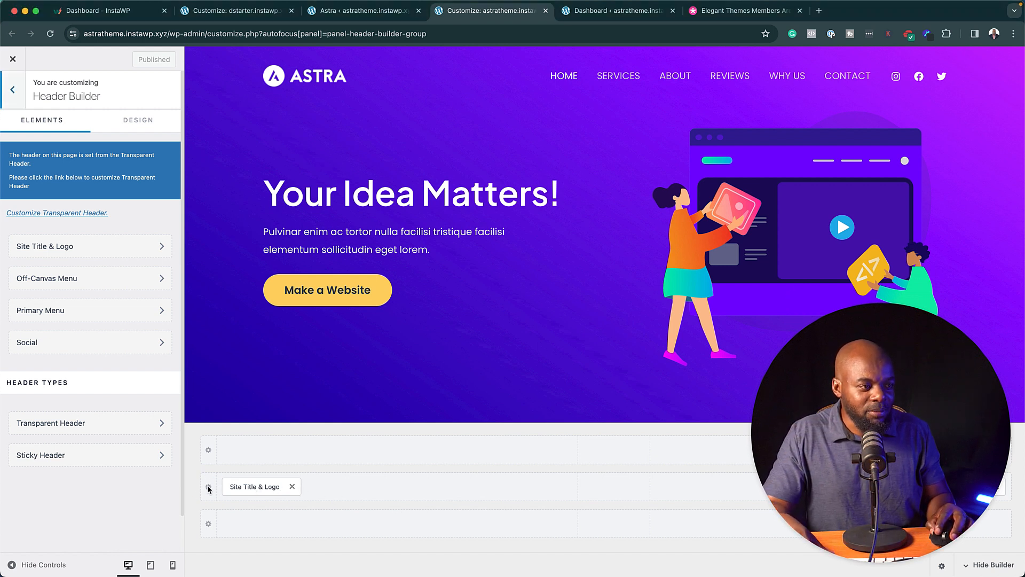
pyautogui.click(208, 487)
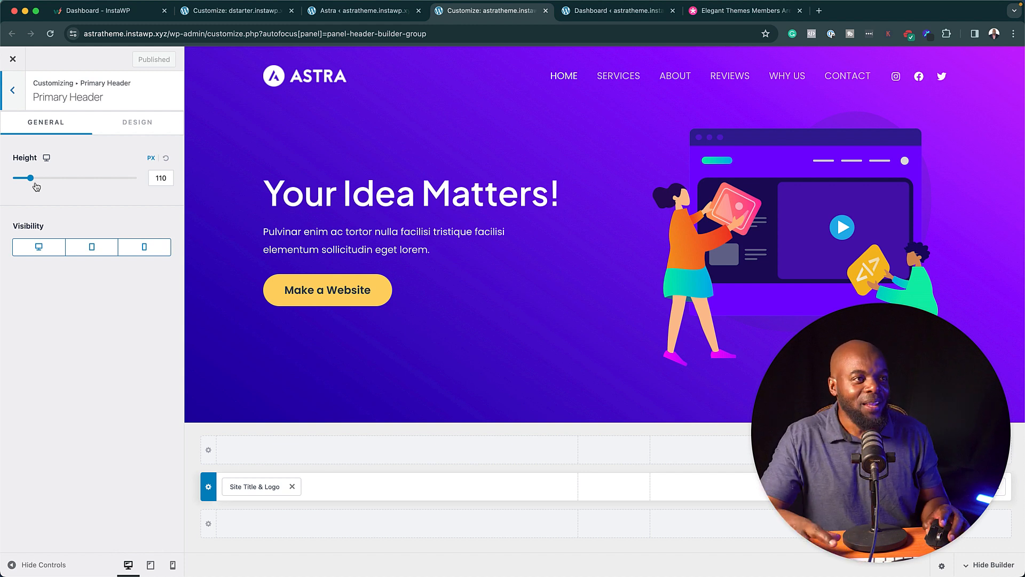
pyautogui.moveTo(124, 173)
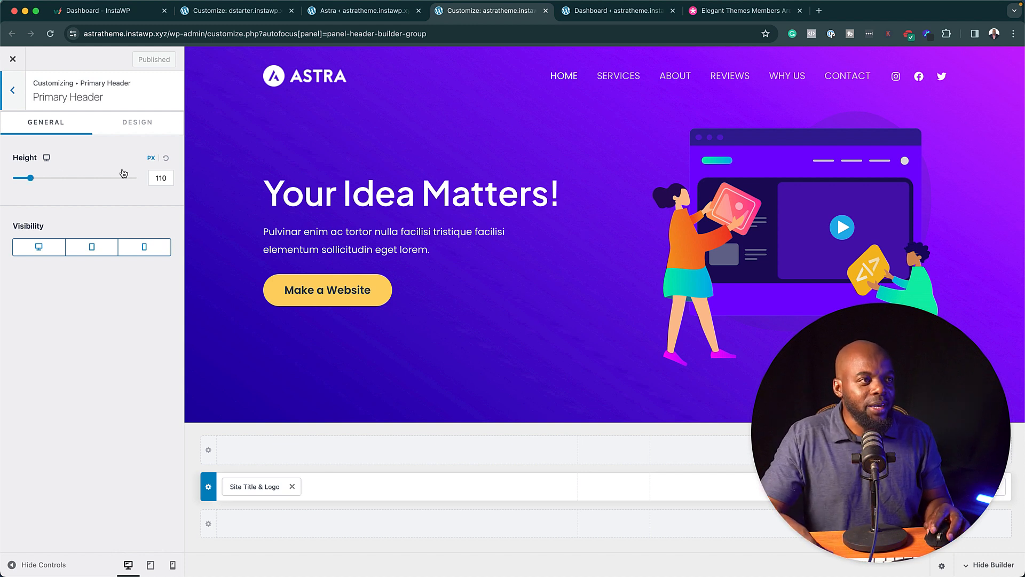
pyautogui.click(137, 121)
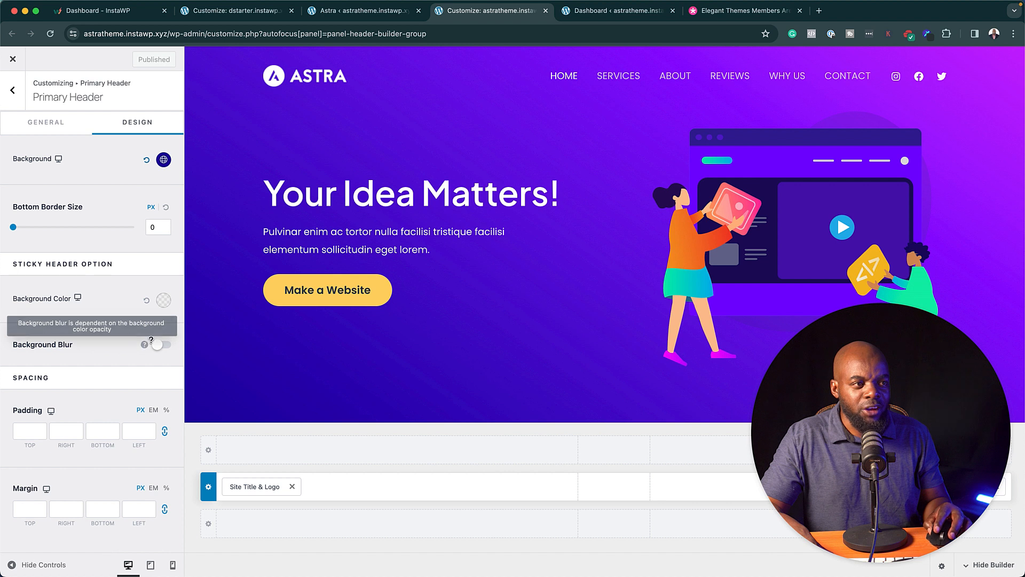
pyautogui.click(28, 431)
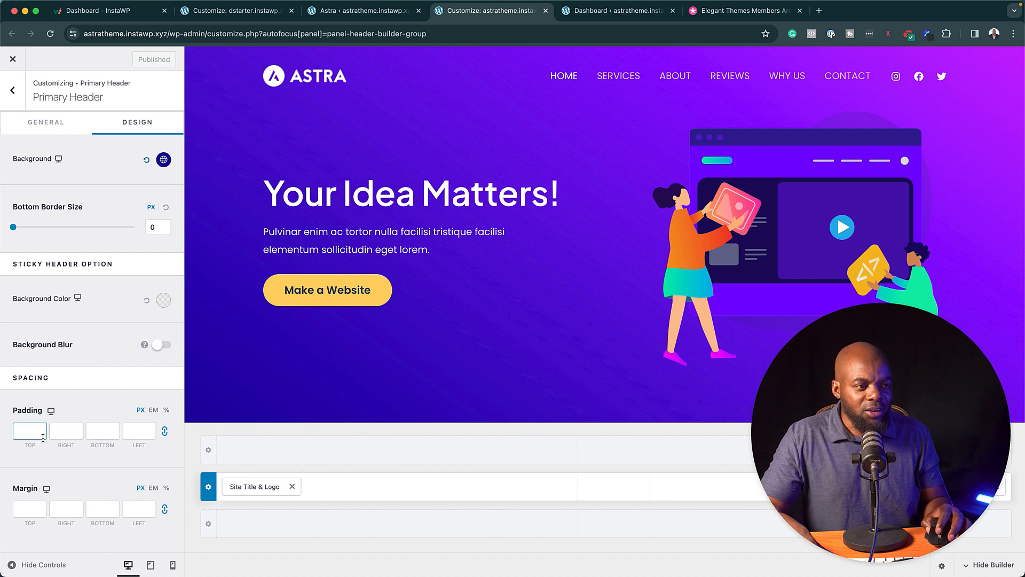
# Check the Primary Header's General height of 110 px and per-device visibility toggles, then back out
pyautogui.click(45, 121)
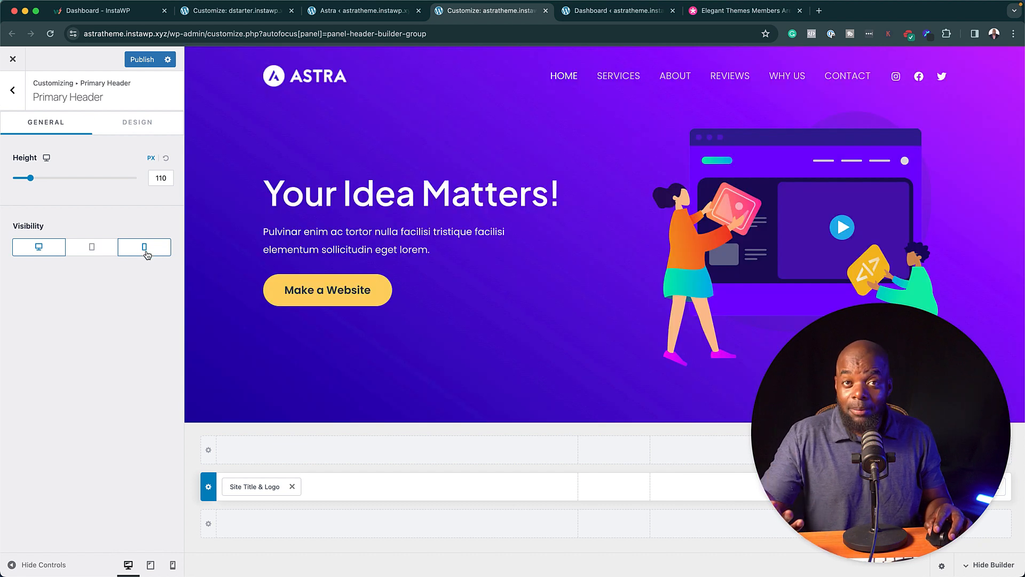
pyautogui.click(38, 247)
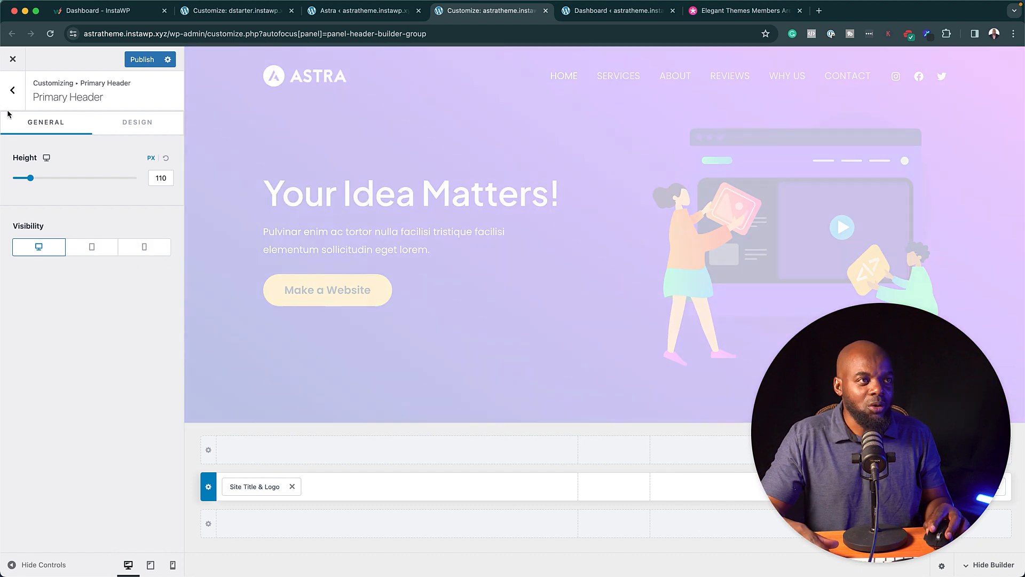
pyautogui.click(12, 90)
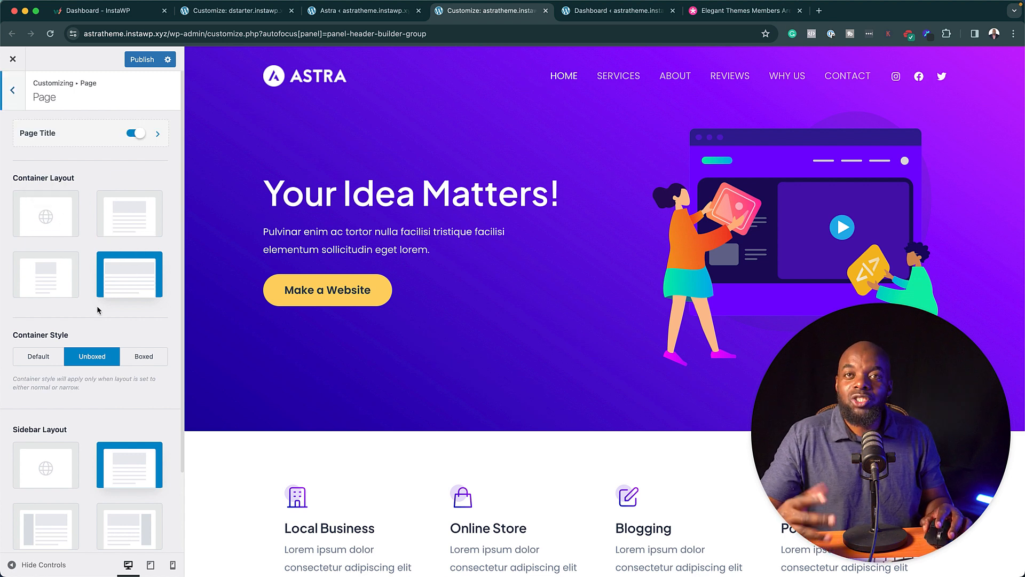
pyautogui.moveTo(46, 275)
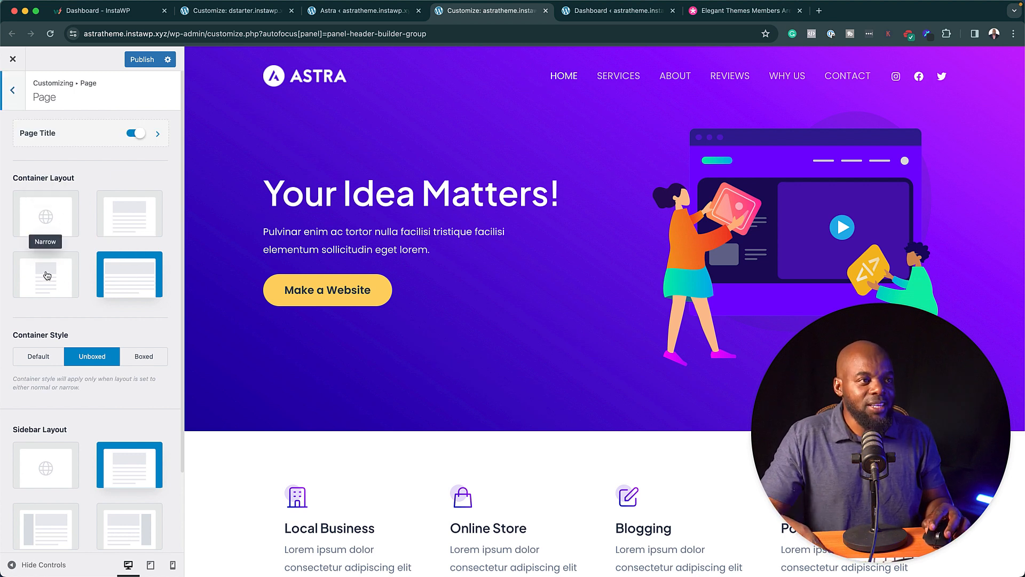
pyautogui.moveTo(129, 214)
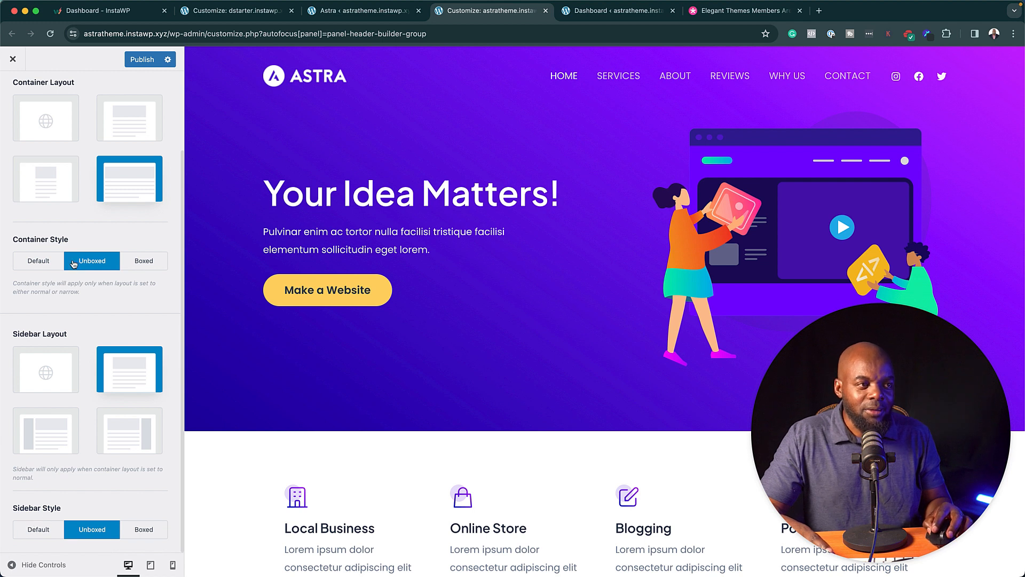
# Set the page Container Style to Unboxed and publish the Customizer changes
pyautogui.click(11, 59)
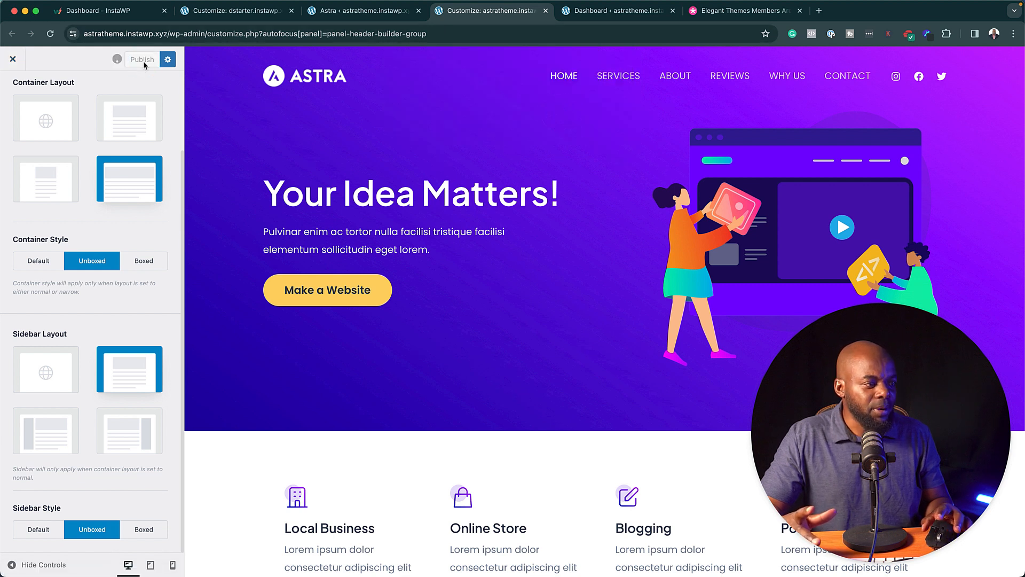
pyautogui.click(141, 60)
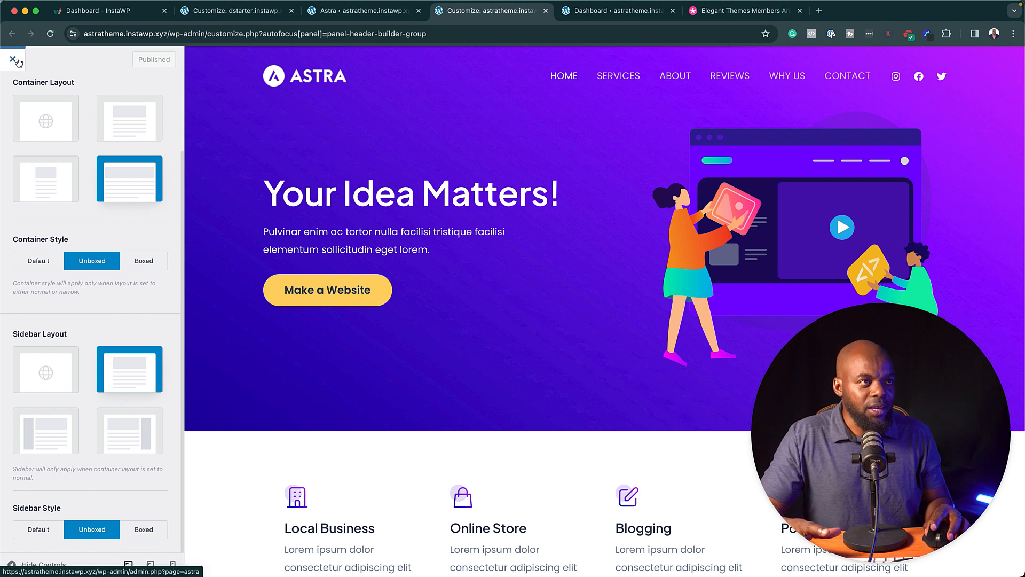
# Close the Customizer and scroll the Astra dashboard down to Quick Settings
pyautogui.click(10, 59)
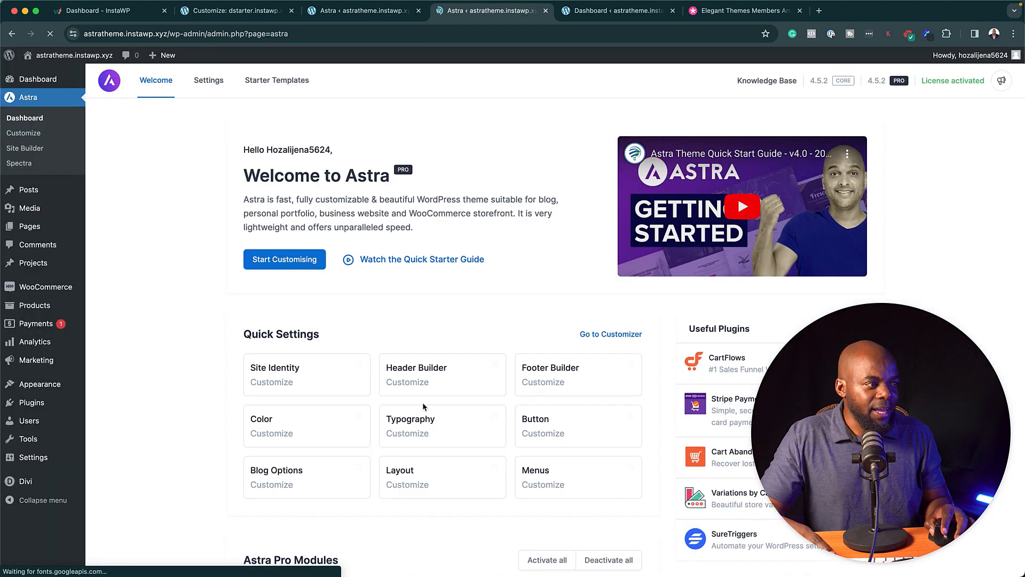
pyautogui.scroll(-3)
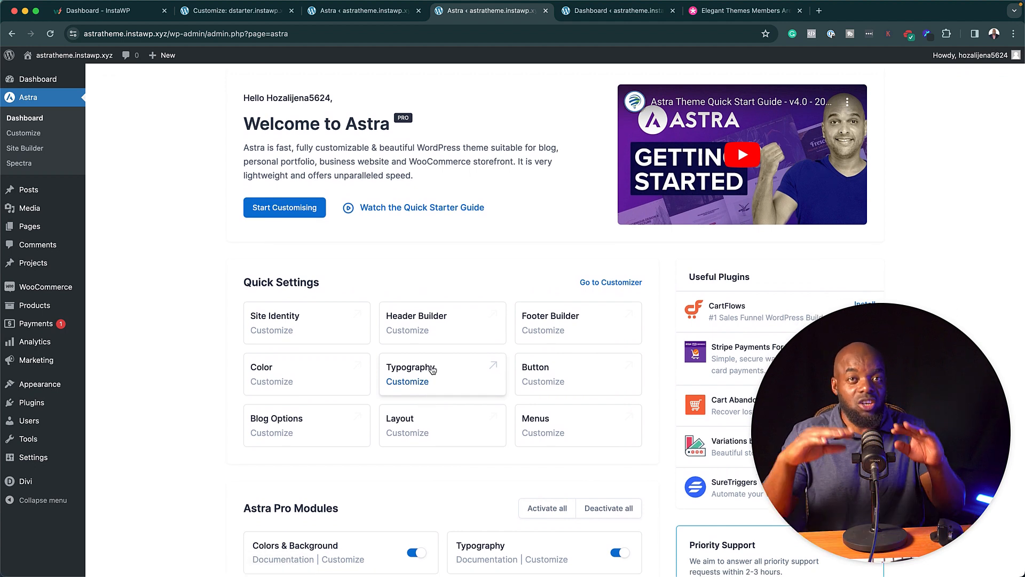
pyautogui.moveTo(308, 385)
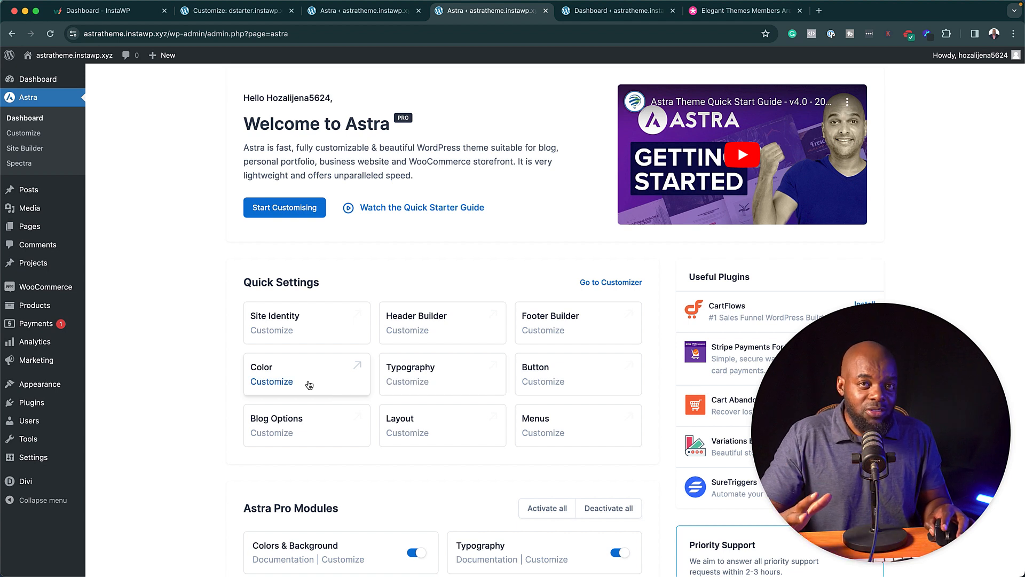
# Review Astra's Global Palette colour settings, then back out to the top-level Customizer sections
pyautogui.click(271, 381)
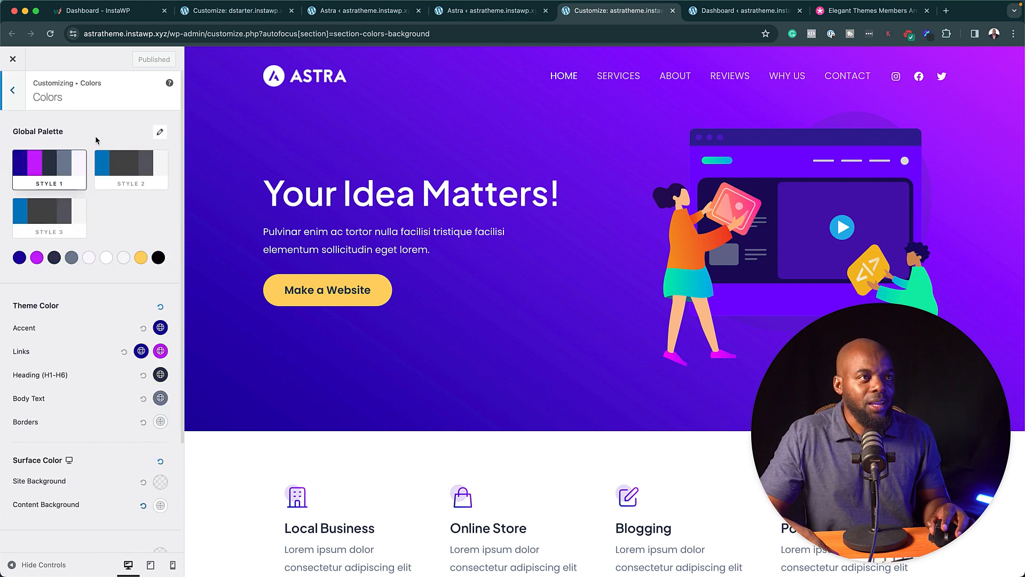
pyautogui.moveTo(72, 258)
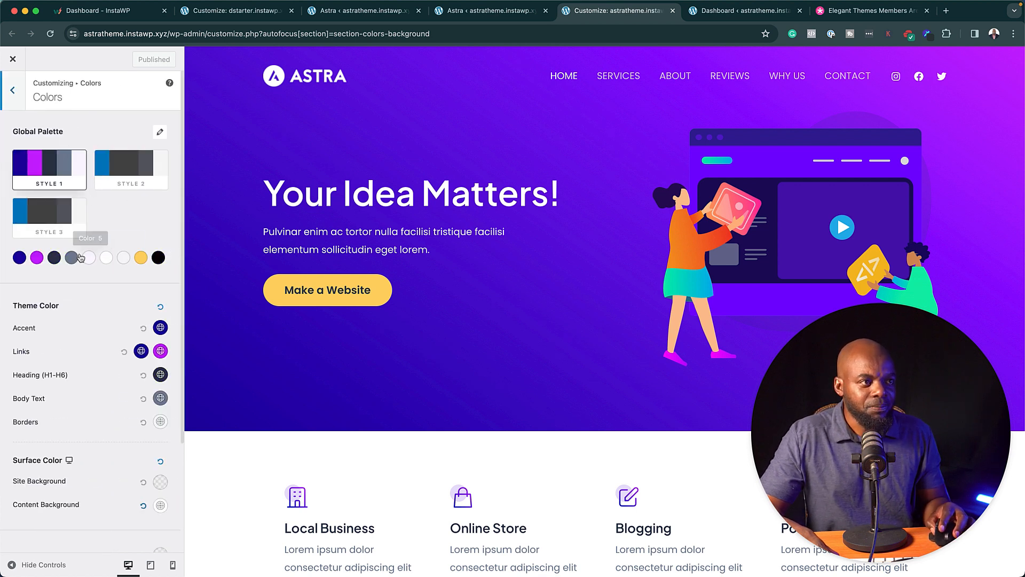
pyautogui.moveTo(159, 258)
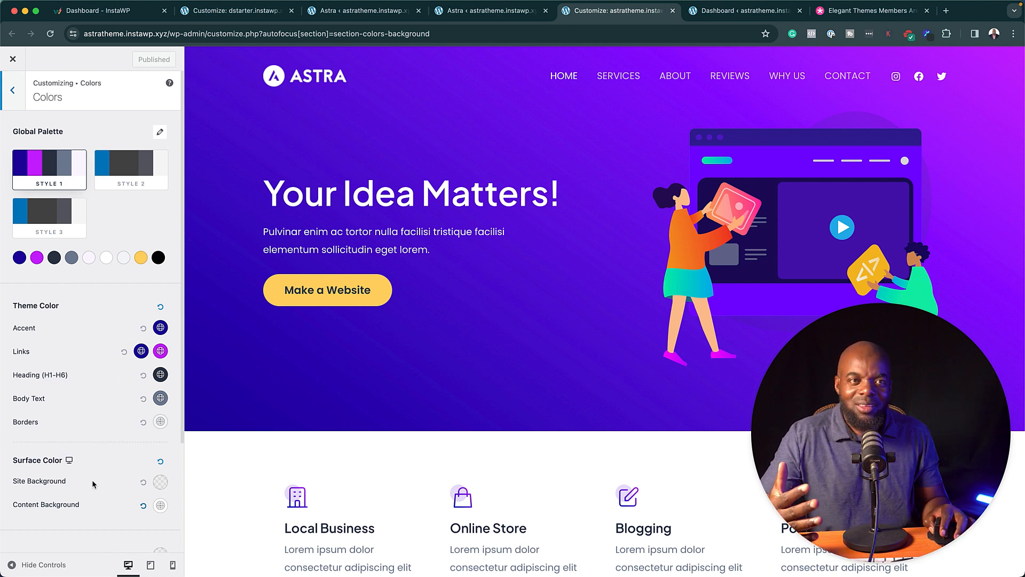
pyautogui.scroll(-3)
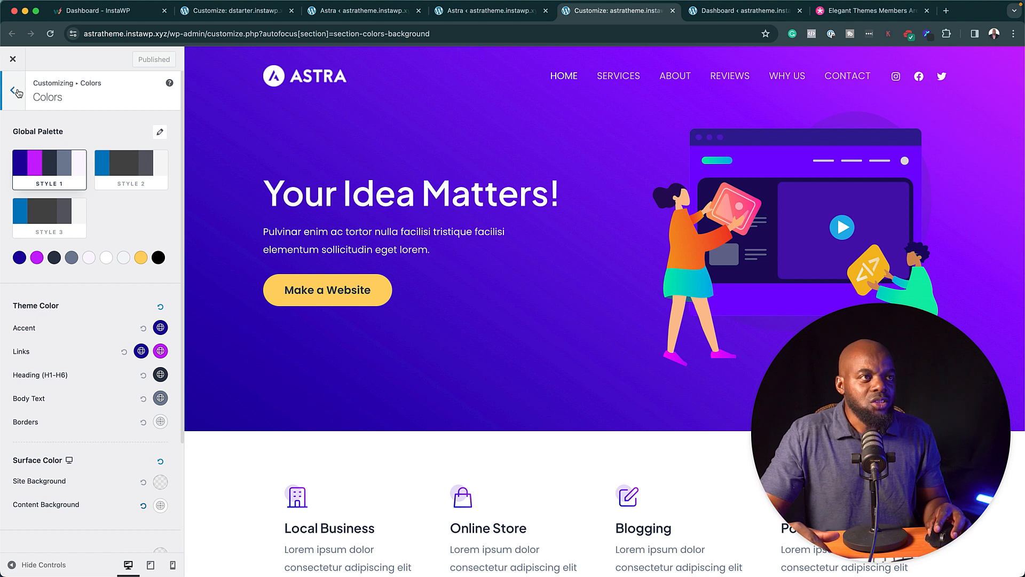
pyautogui.click(15, 90)
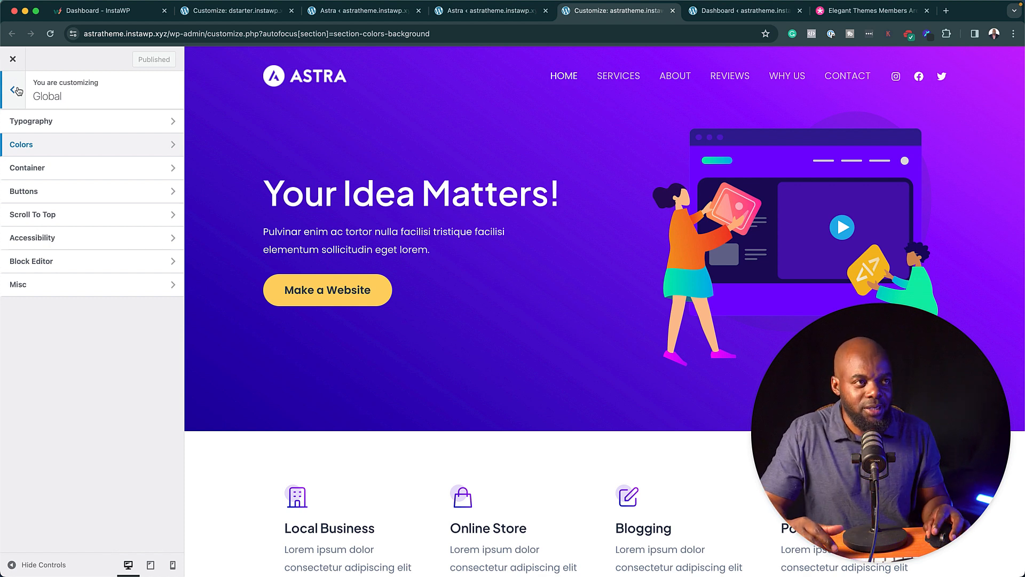
pyautogui.click(16, 90)
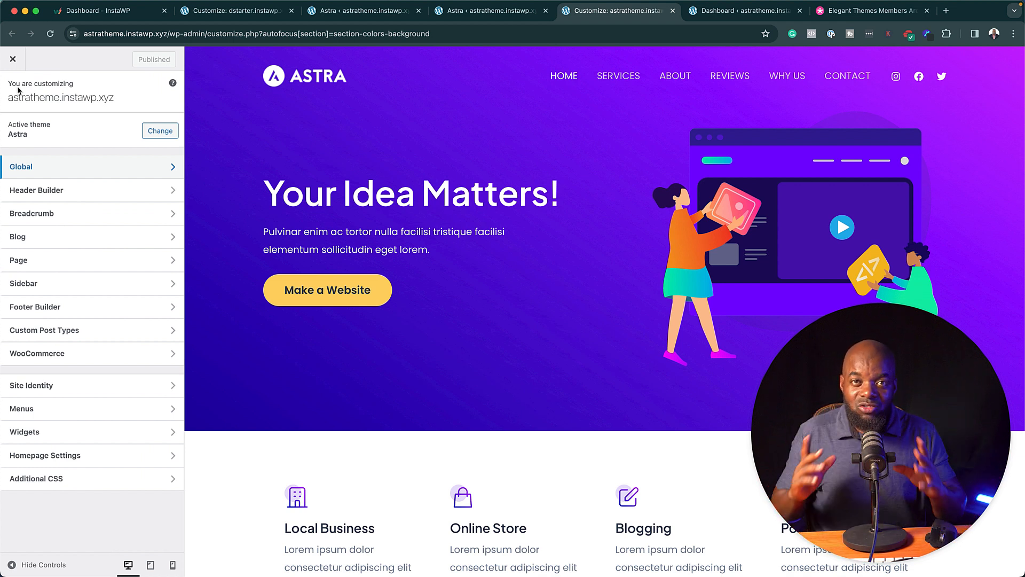
pyautogui.moveTo(78, 353)
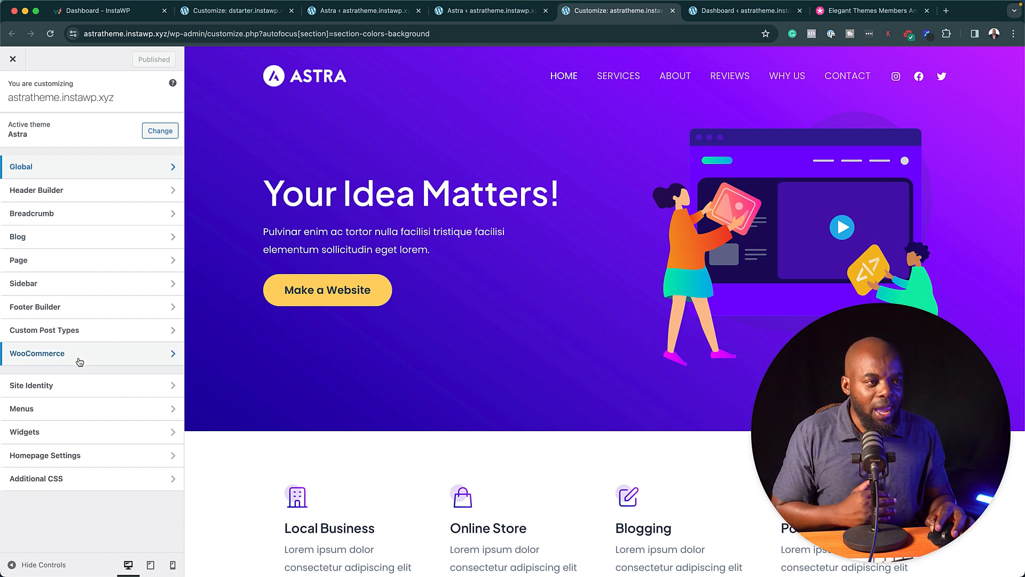
# Show WooCommerce > Single Product design options for product colours and fonts, then switch to the admin tab
pyautogui.click(36, 353)
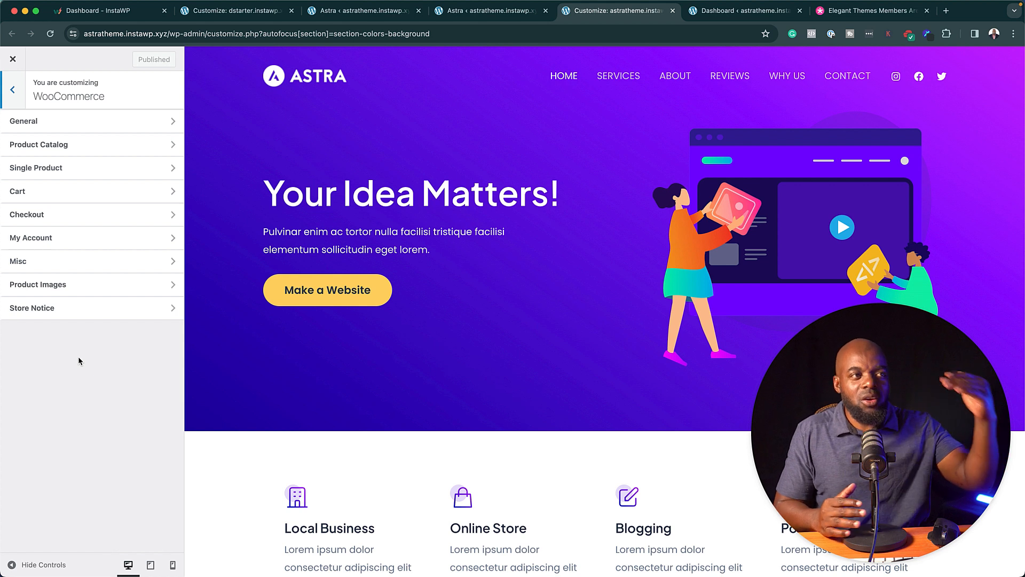
pyautogui.moveTo(95, 150)
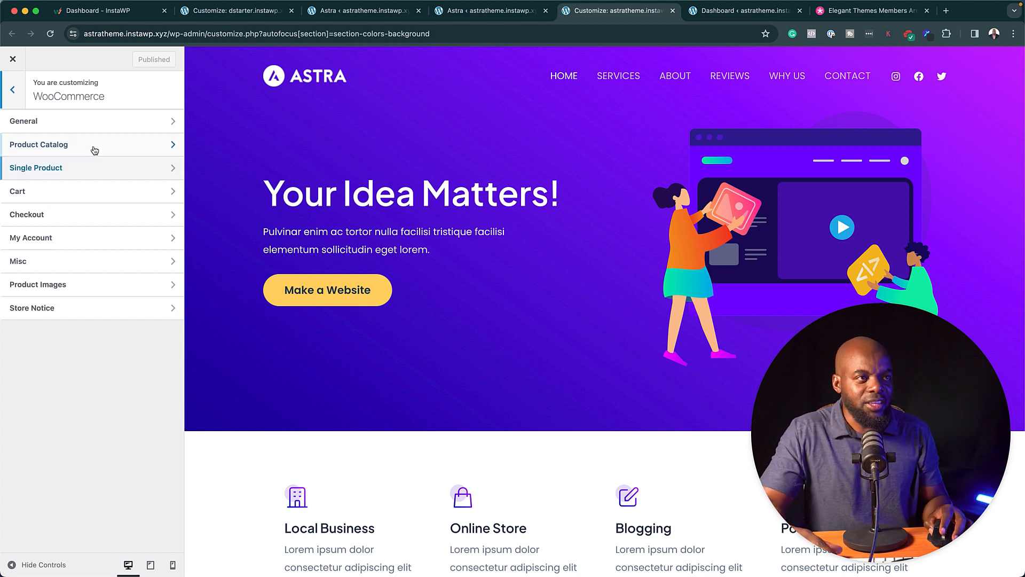
pyautogui.click(36, 168)
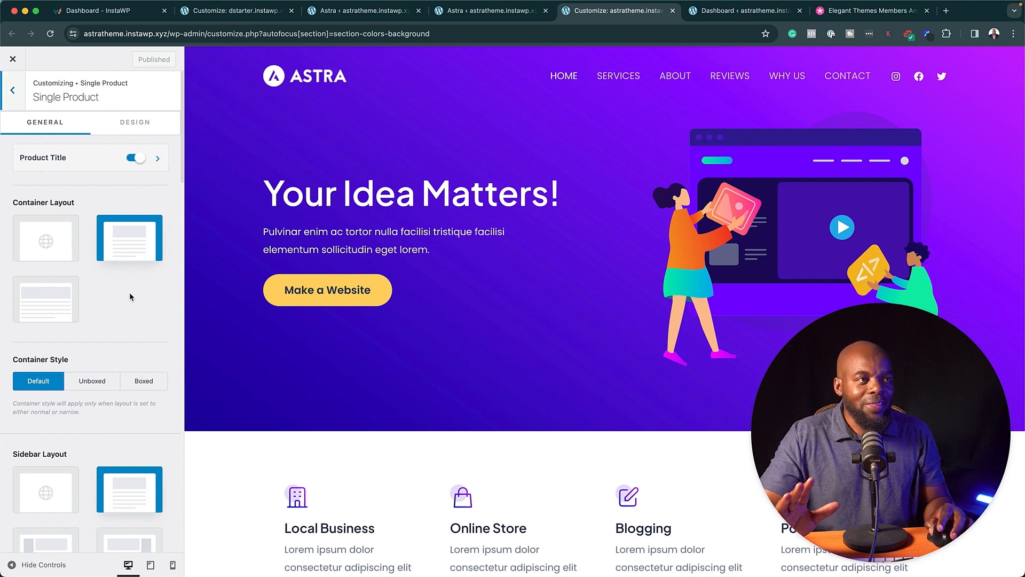
pyautogui.click(134, 158)
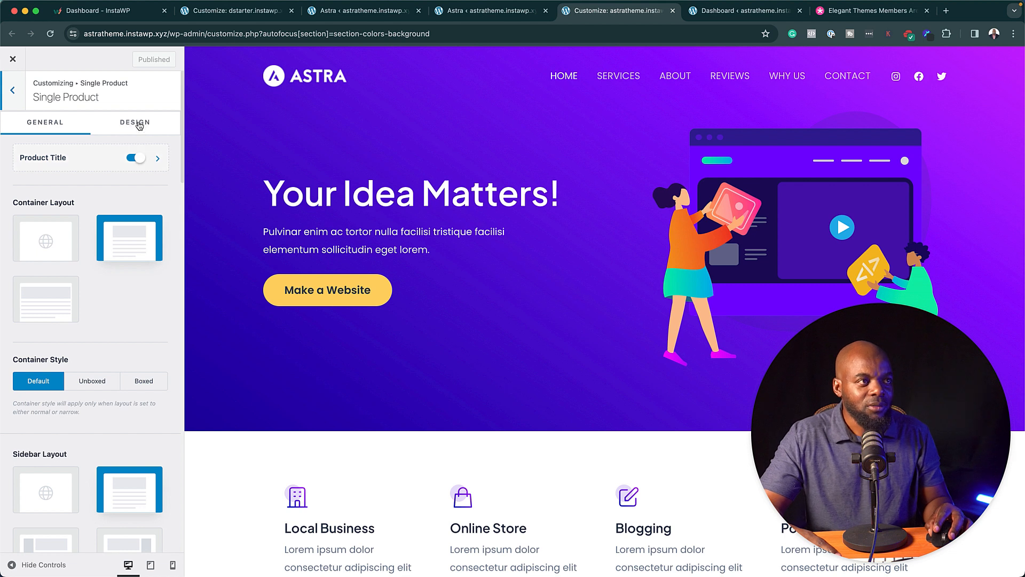
pyautogui.click(134, 123)
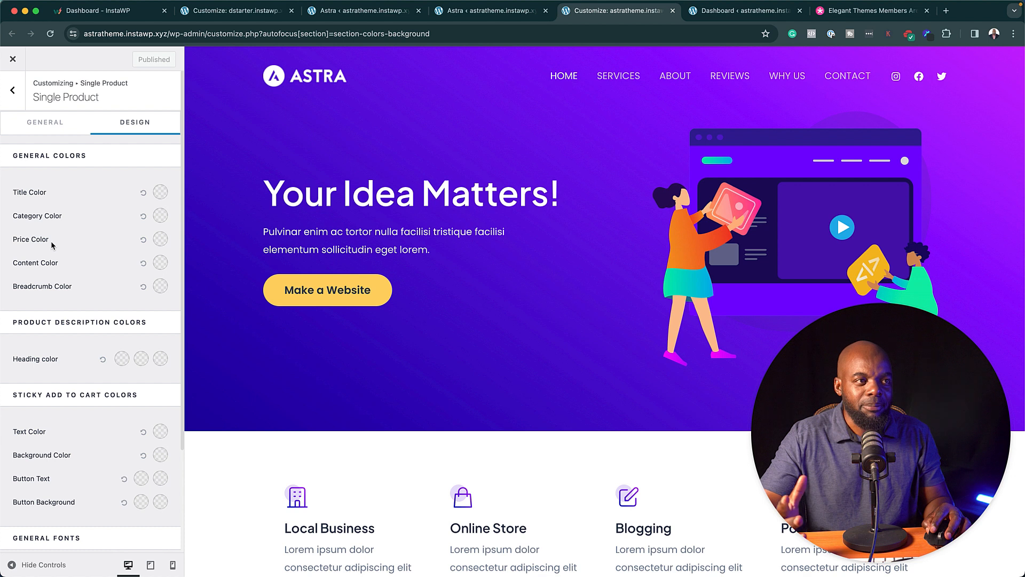
pyautogui.scroll(-3)
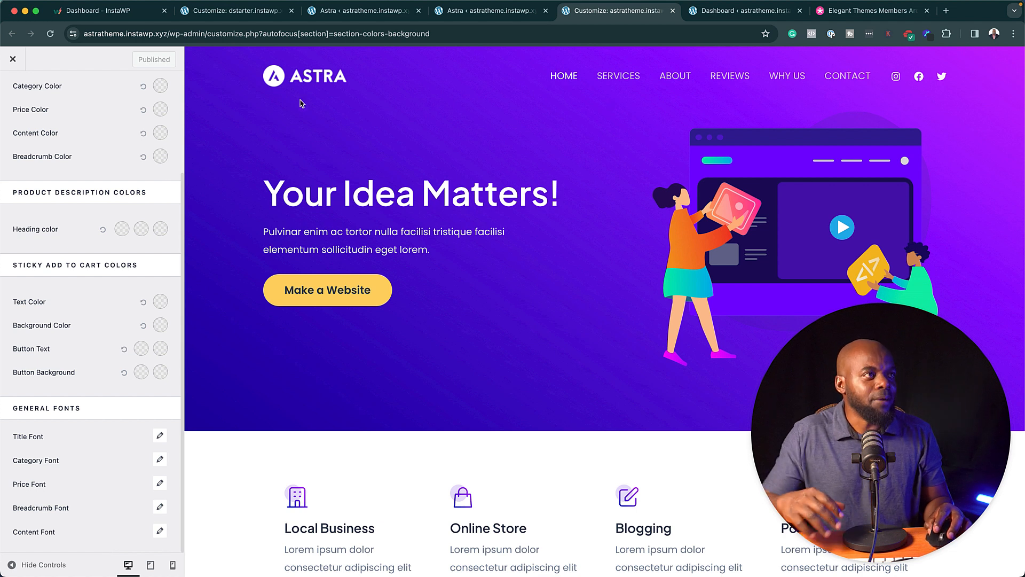
pyautogui.click(743, 11)
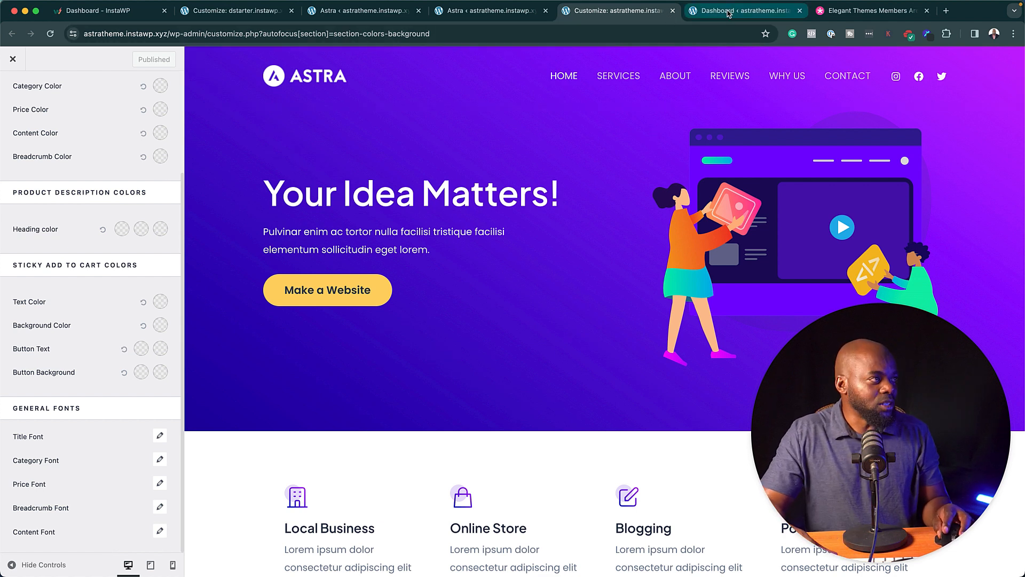
# From Products > All Products, view Consectetuer Adipiscing on the storefront
pyautogui.click(733, 10)
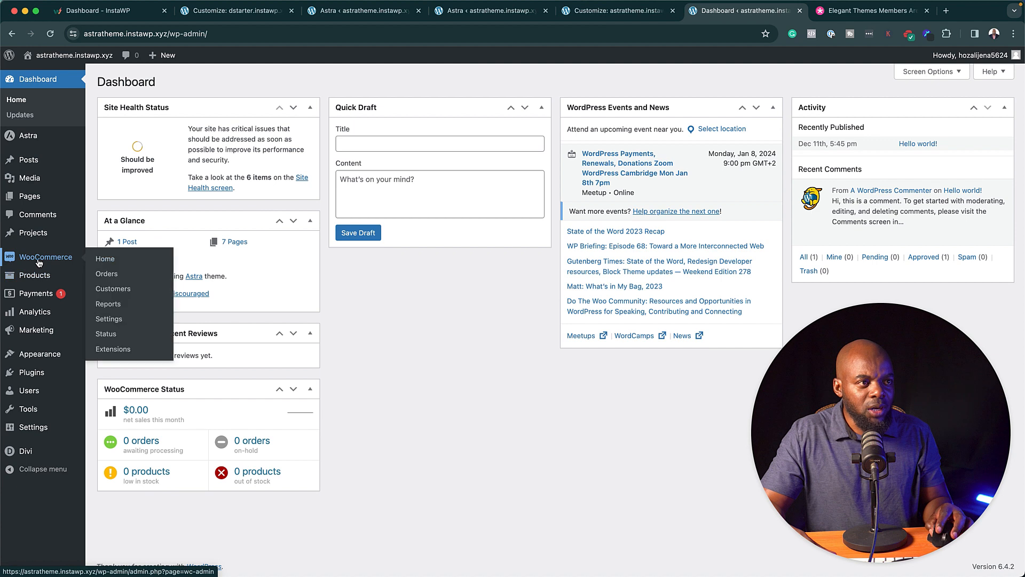
pyautogui.moveTo(34, 274)
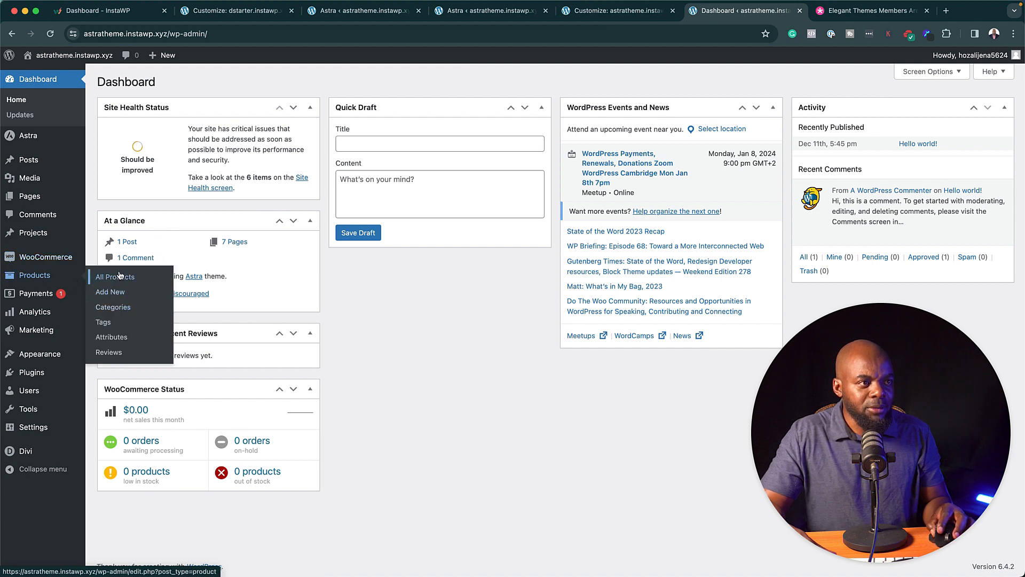
pyautogui.click(115, 276)
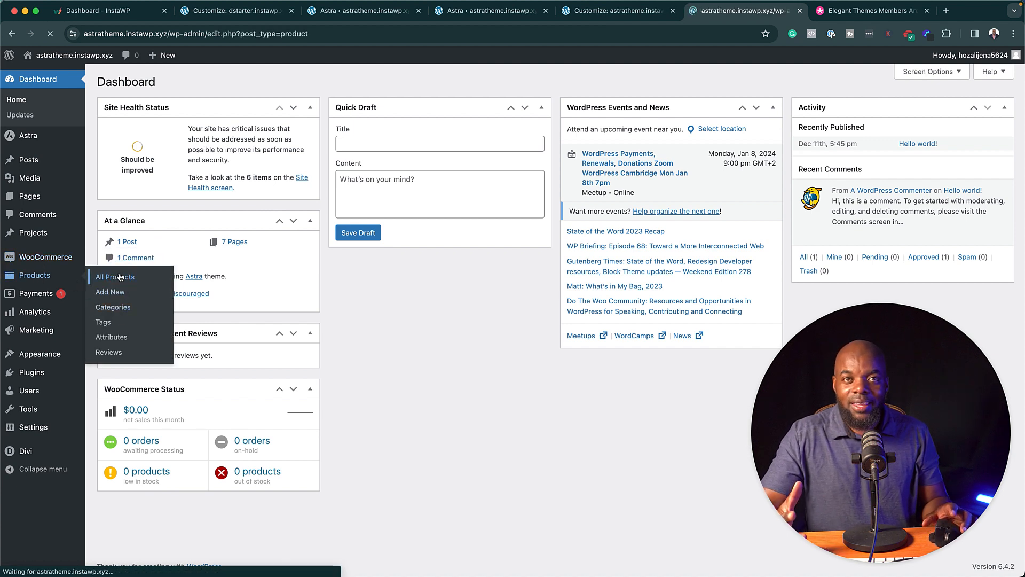
pyautogui.click(114, 276)
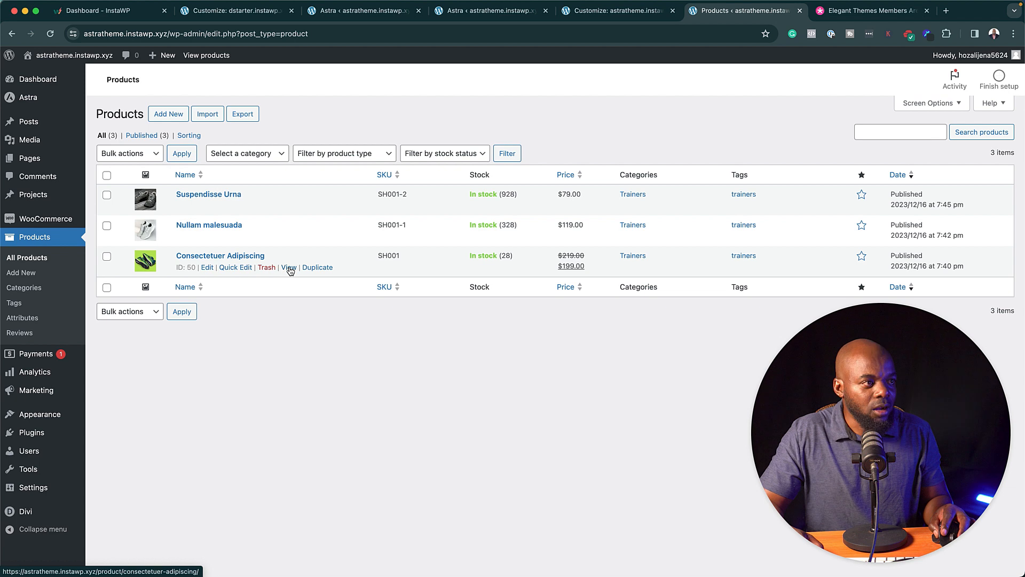
pyautogui.click(287, 267)
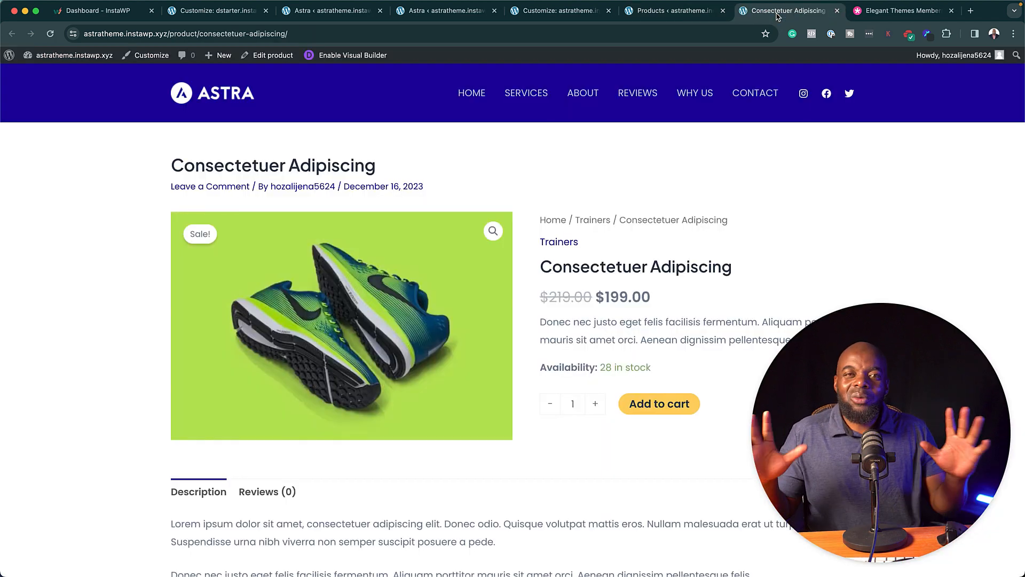
pyautogui.moveTo(348, 346)
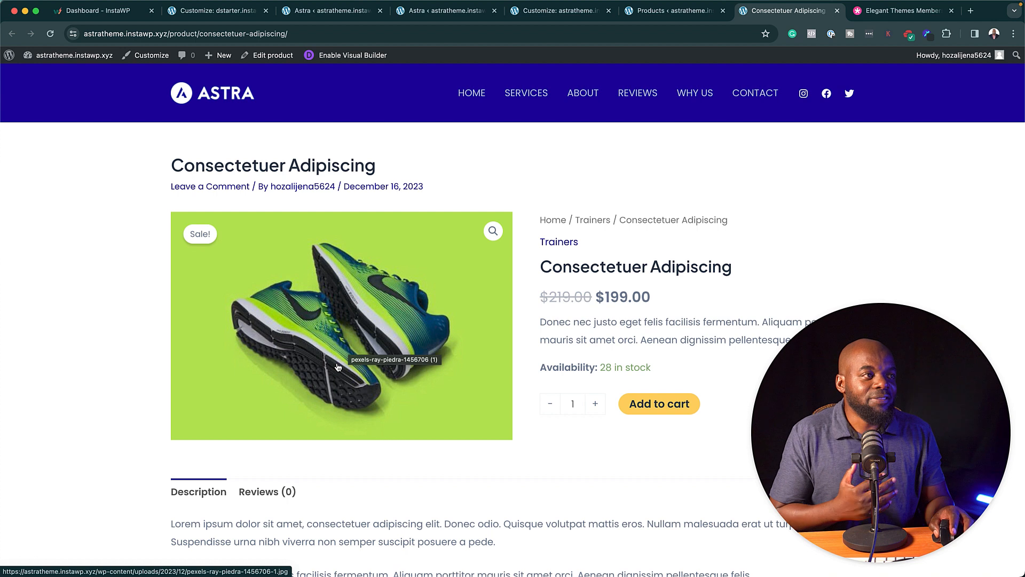
# Add Consectetuer Adipiscing to the cart and view the cart
pyautogui.scroll(-3)
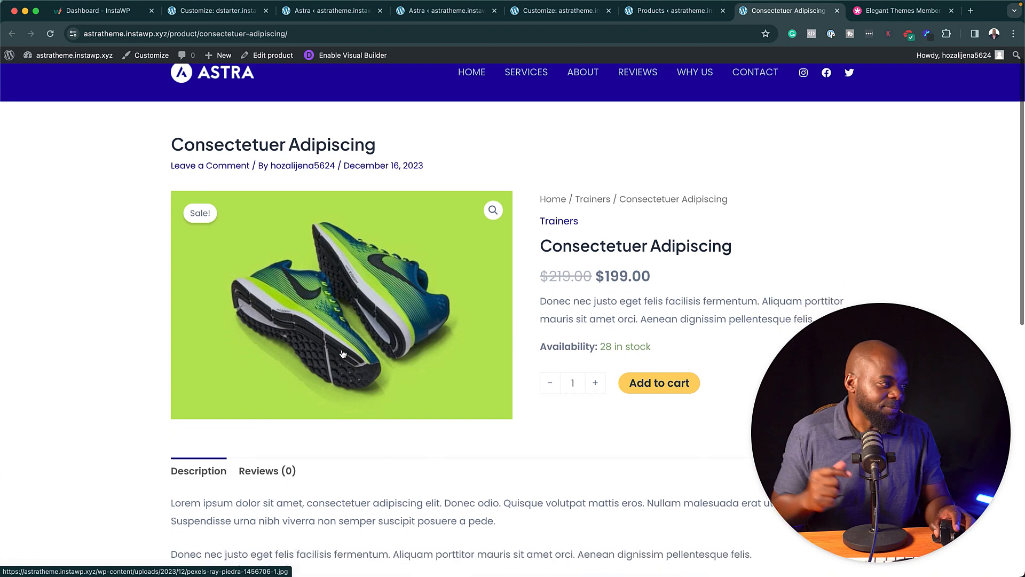
pyautogui.scroll(-3)
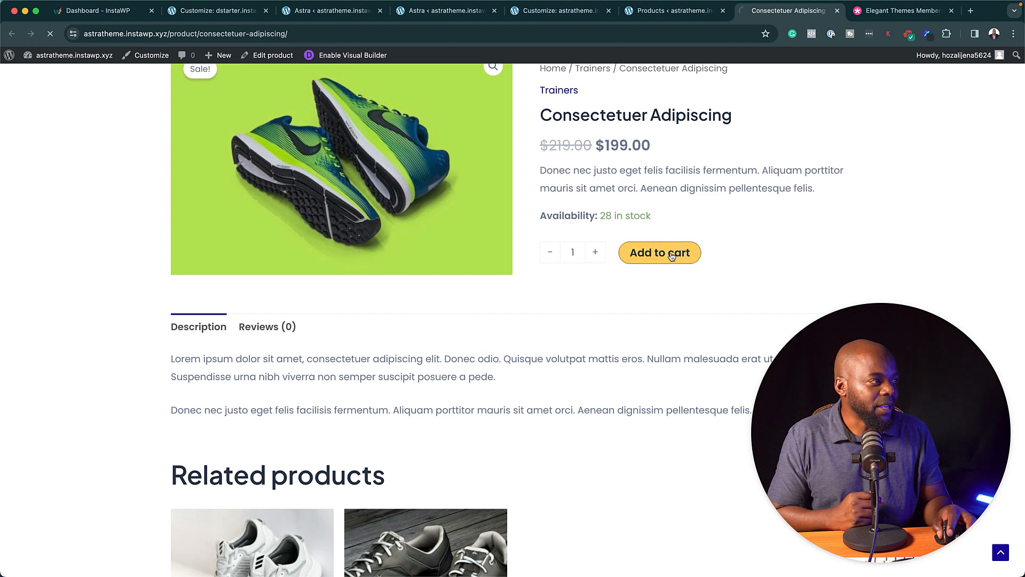
pyautogui.click(659, 252)
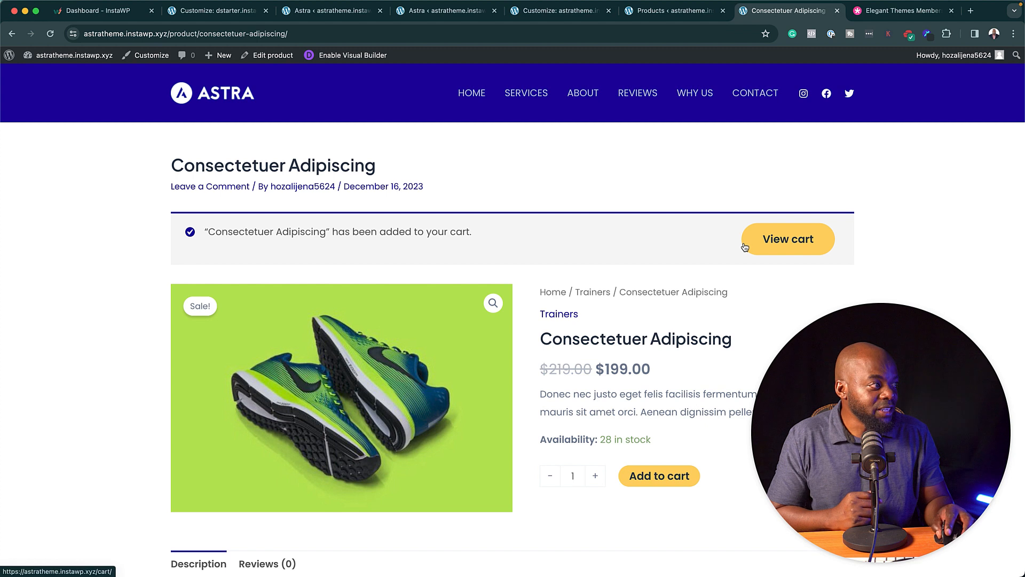
pyautogui.click(787, 238)
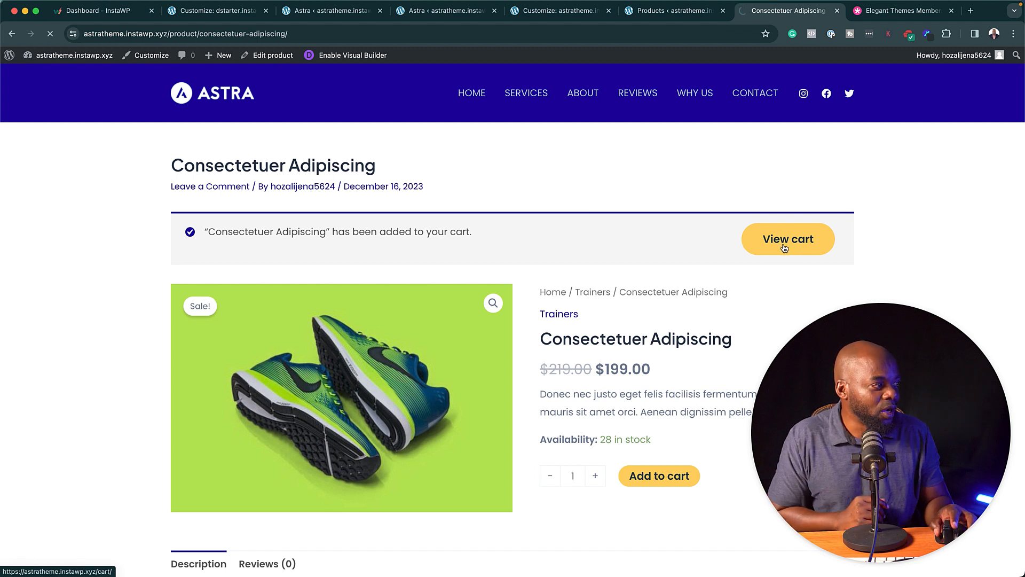
pyautogui.click(788, 238)
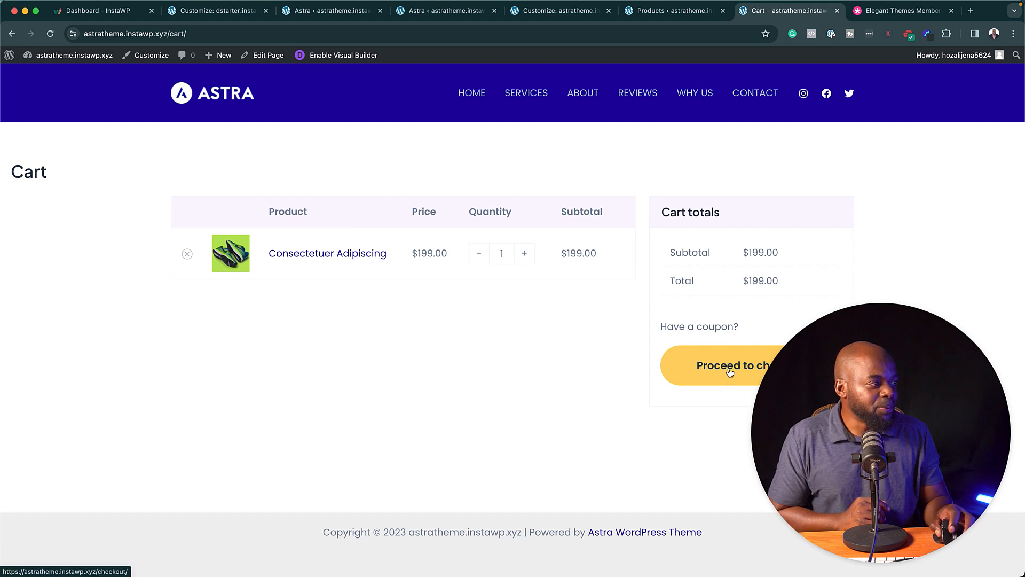
# Proceed to checkout for the $199.00 order and scroll to the Payment section showing no methods
pyautogui.click(723, 366)
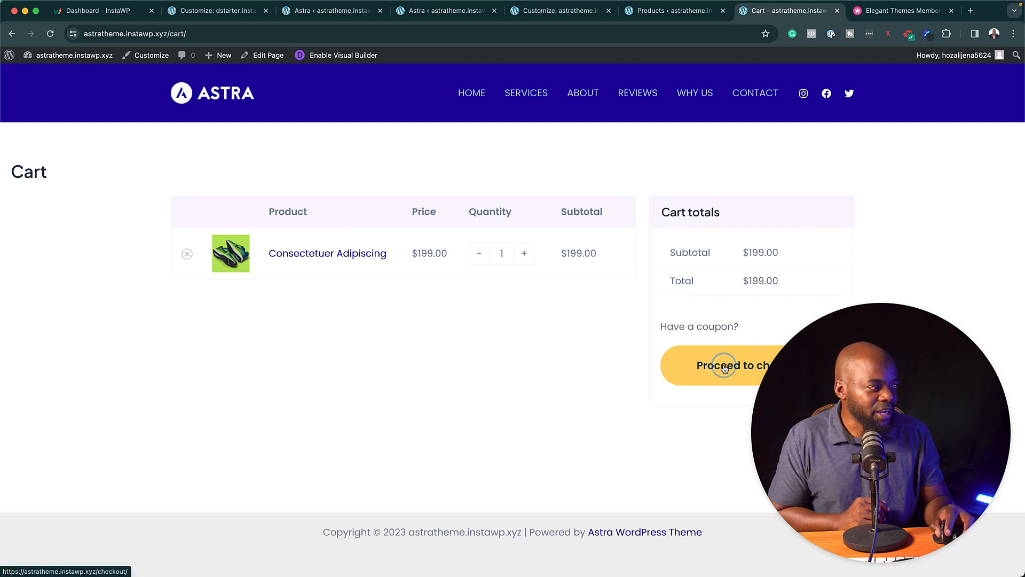
pyautogui.click(723, 365)
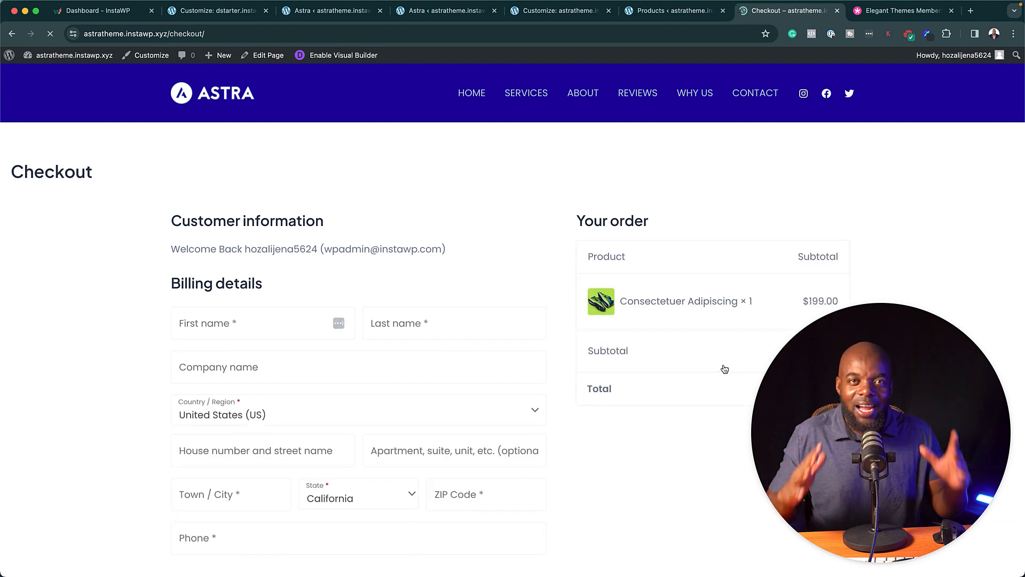
pyautogui.scroll(-3)
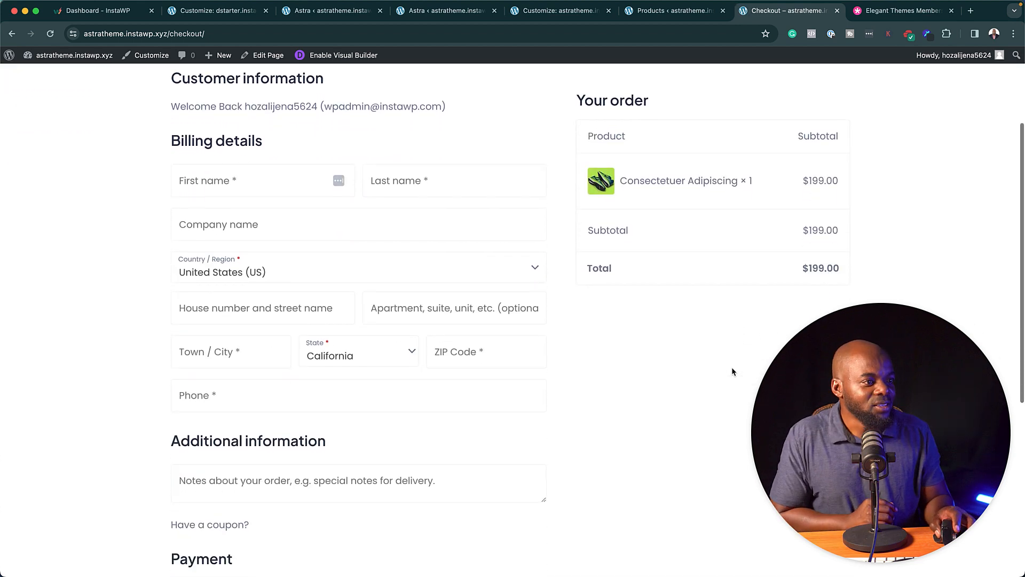
pyautogui.scroll(-3)
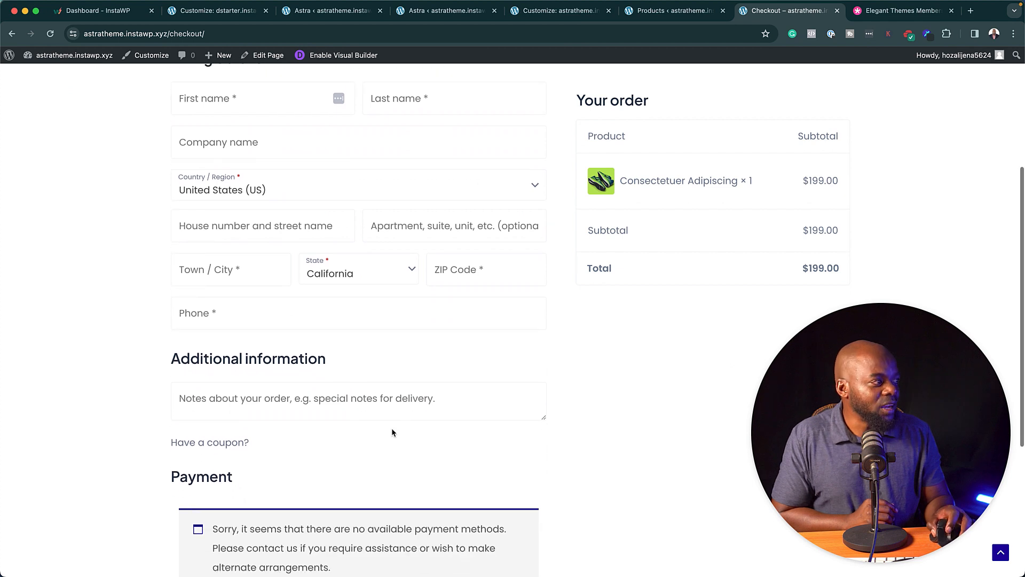
pyautogui.scroll(-3)
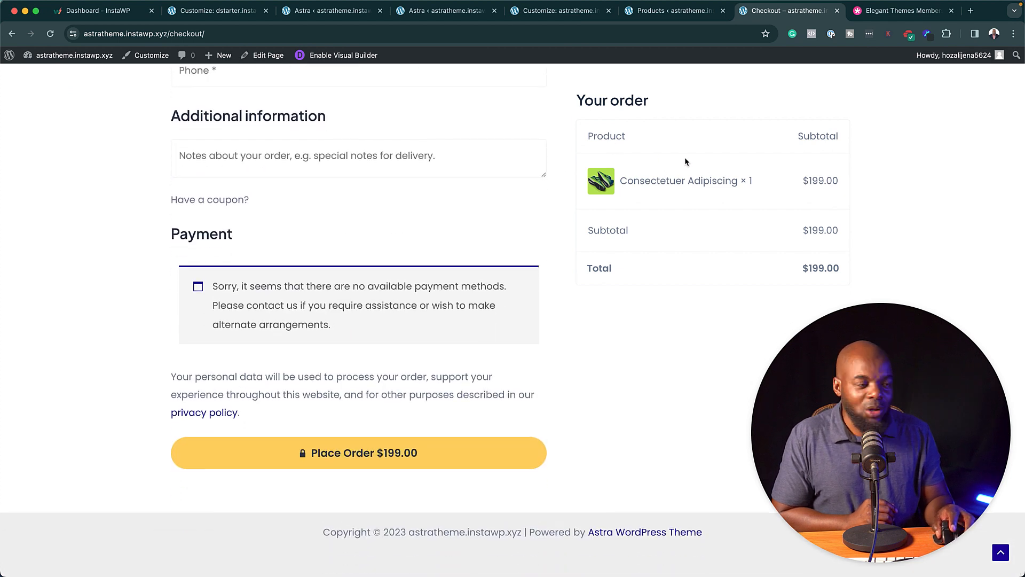
pyautogui.scroll(-3)
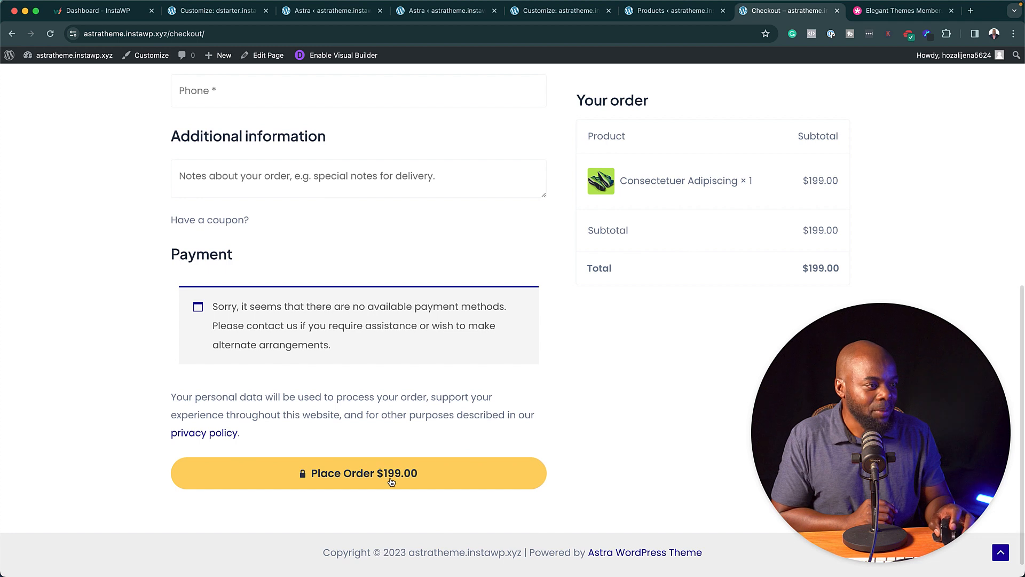
pyautogui.scroll(3)
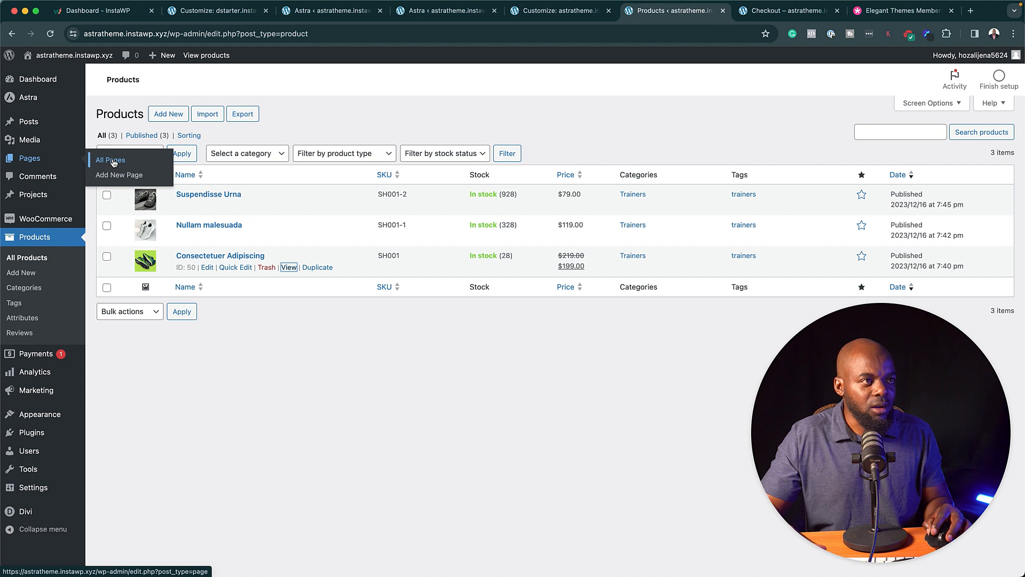
# Show the All Pages list with Cart, Checkout, Shop and the Privacy Policy draft
pyautogui.click(288, 267)
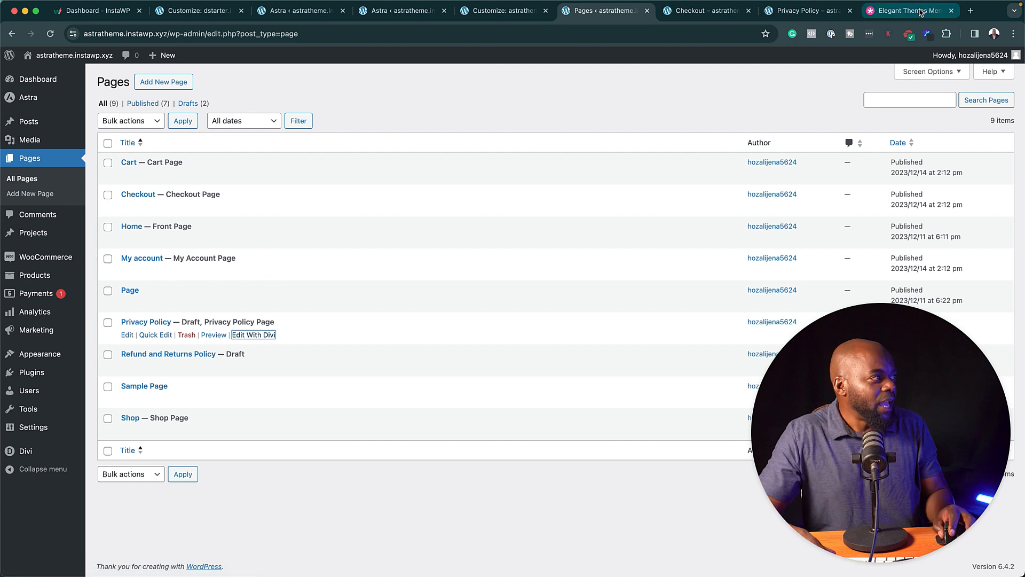
# Show My Downloads with the Divi Theme and Divi Builder Plugin in the members area
pyautogui.click(909, 11)
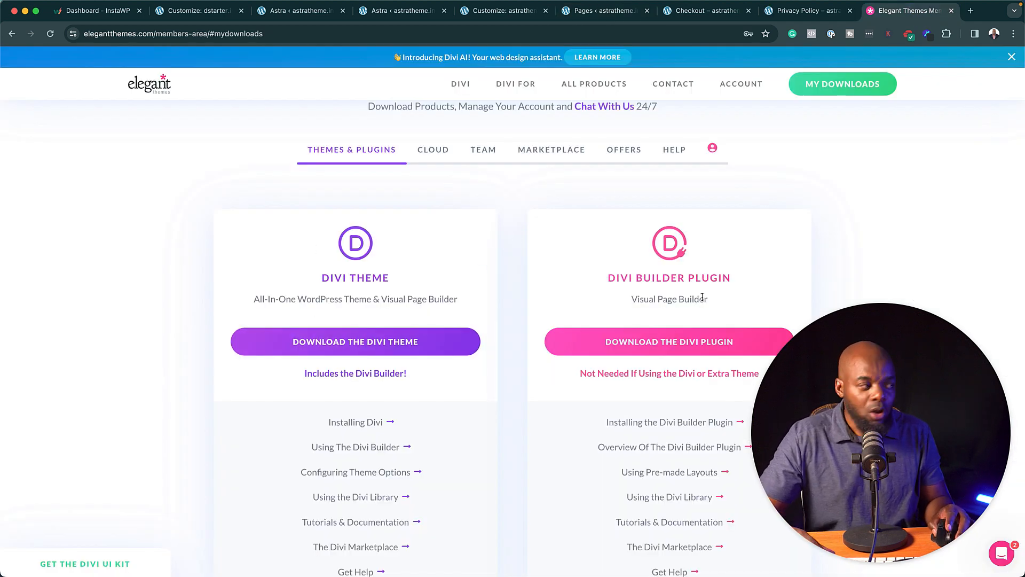
pyautogui.moveTo(677, 289)
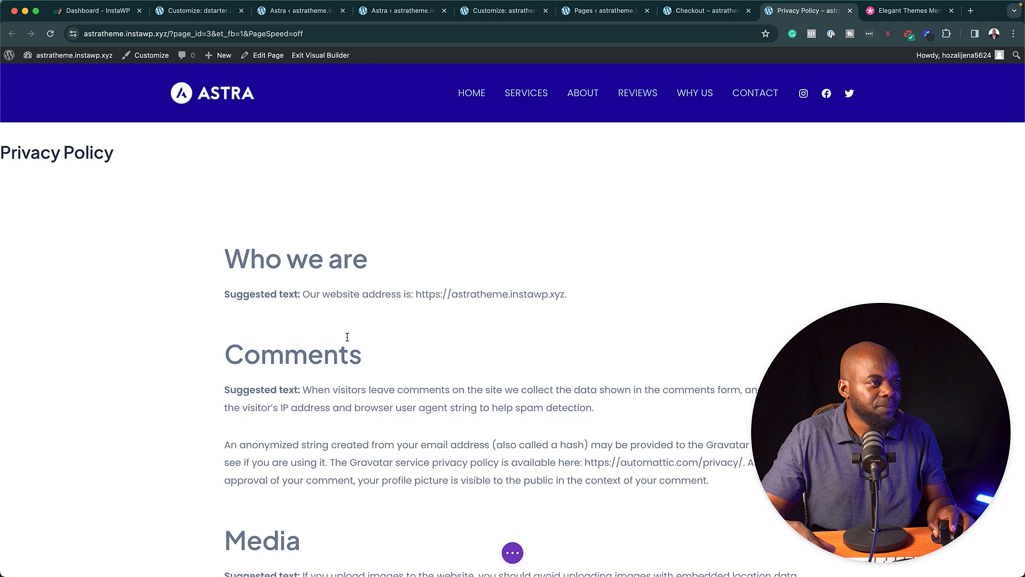
# Scroll down the Privacy Policy page in the Visual Builder toward the grey insert button
pyautogui.scroll(-3)
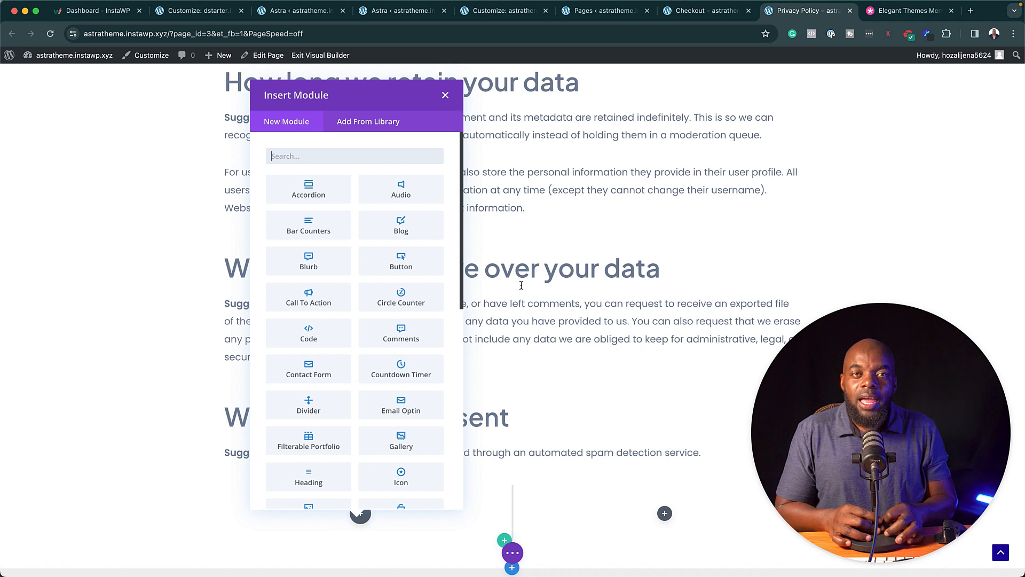
pyautogui.moveTo(556, 382)
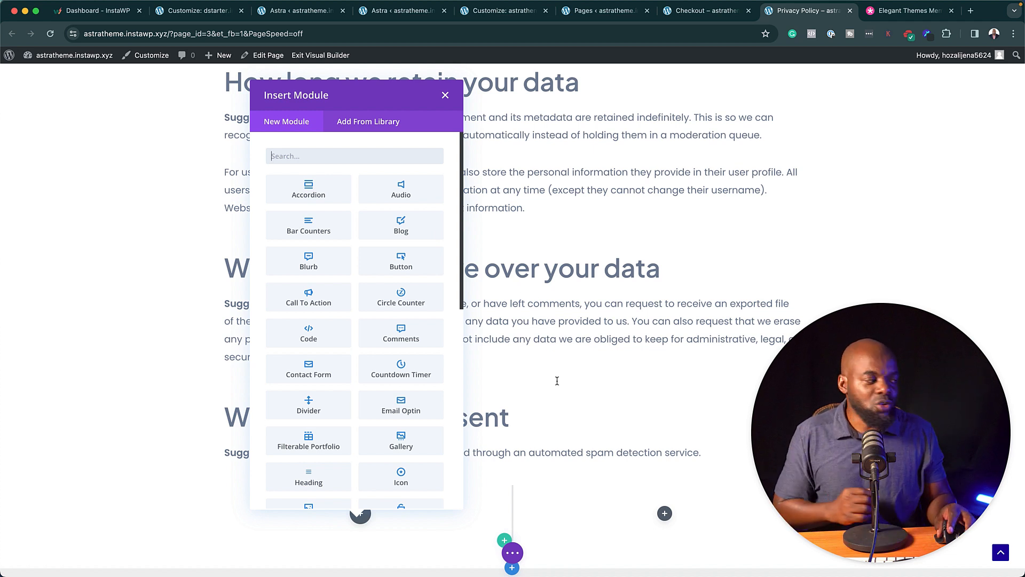